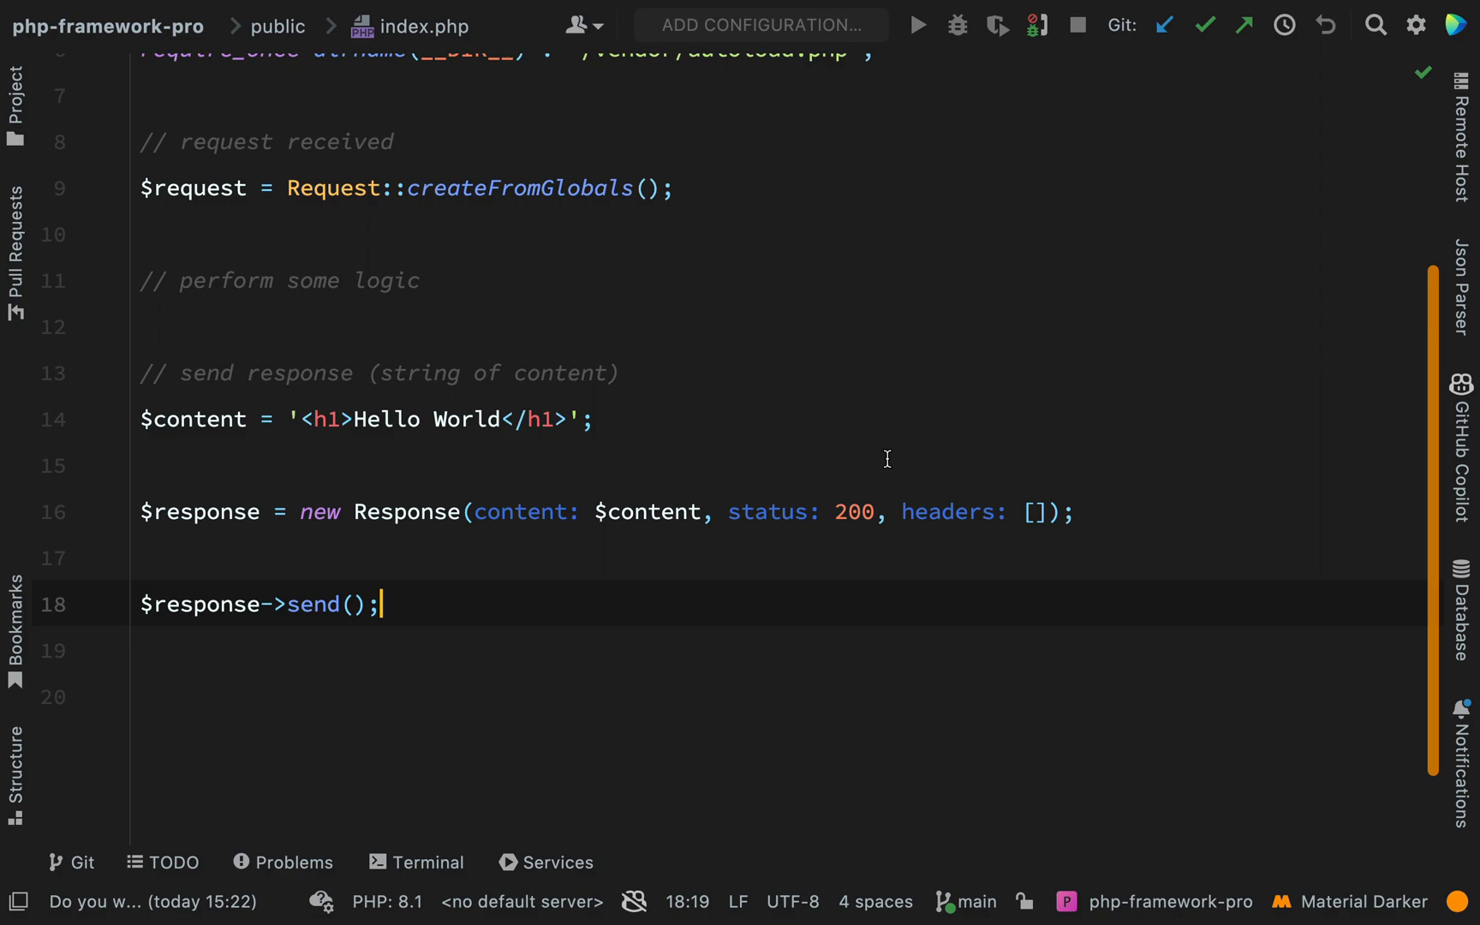
# Comment out the Hello World response lines and add $response = $kernel->handle($request).
pyautogui.scroll(3)
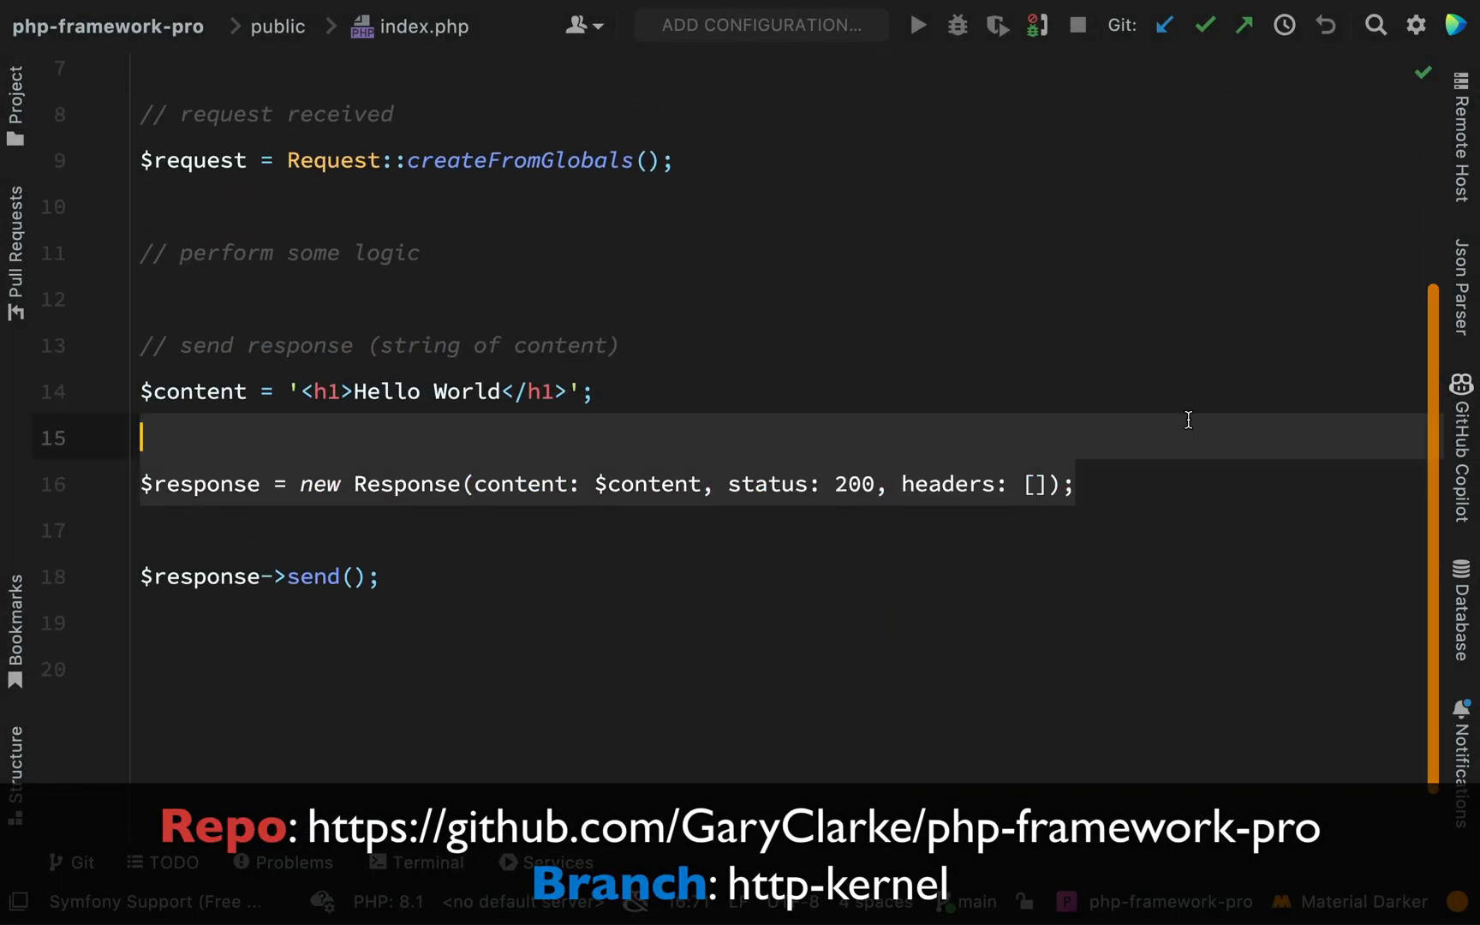
pyautogui.press('ctrl+slash')
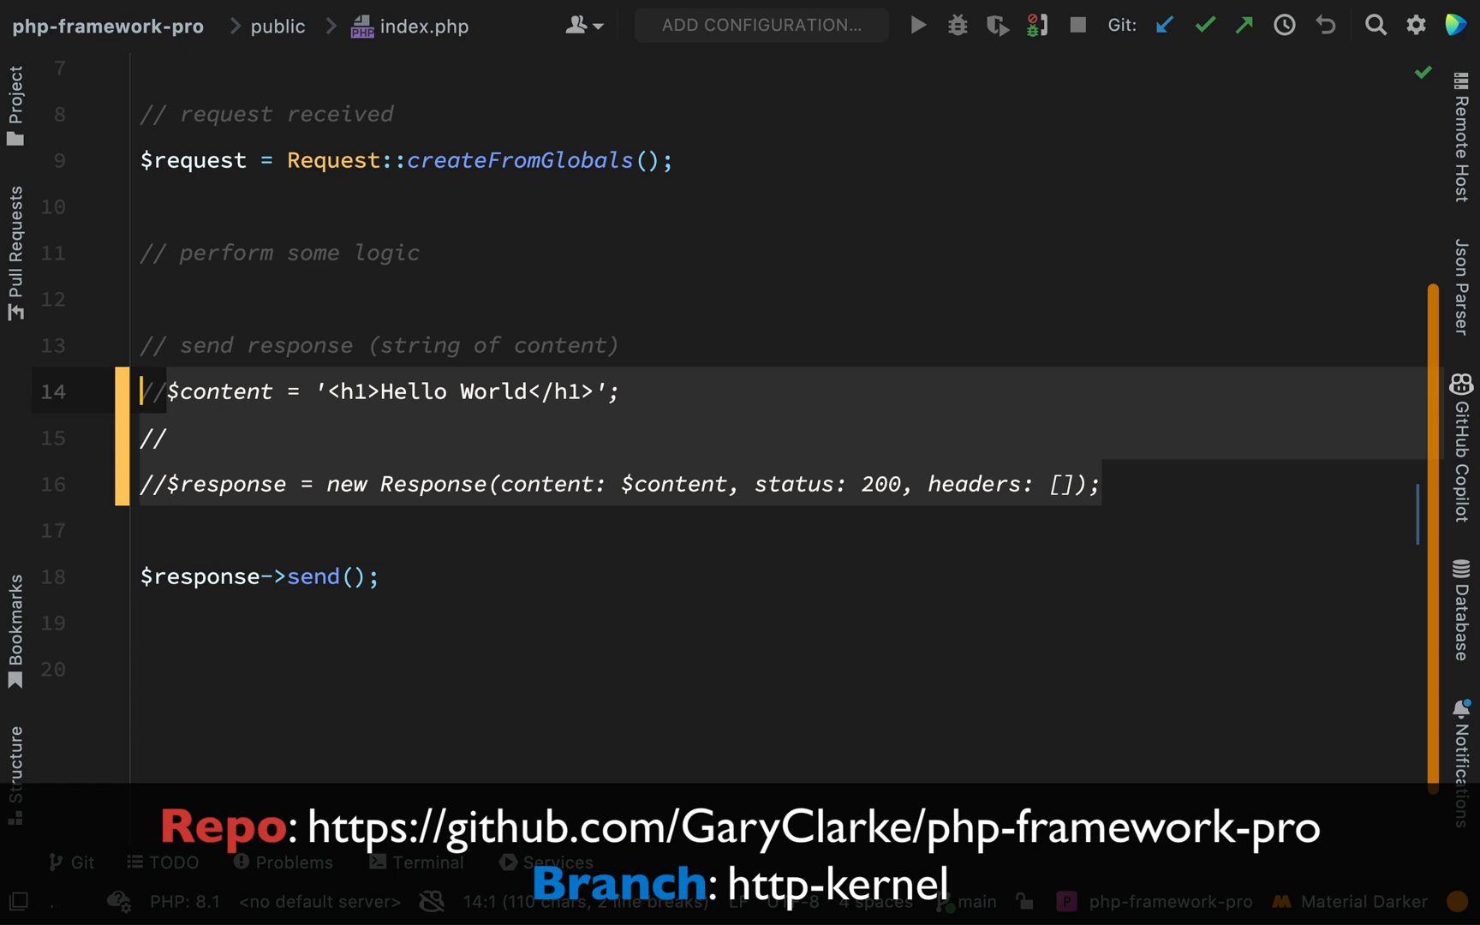
pyautogui.click(1100, 484)
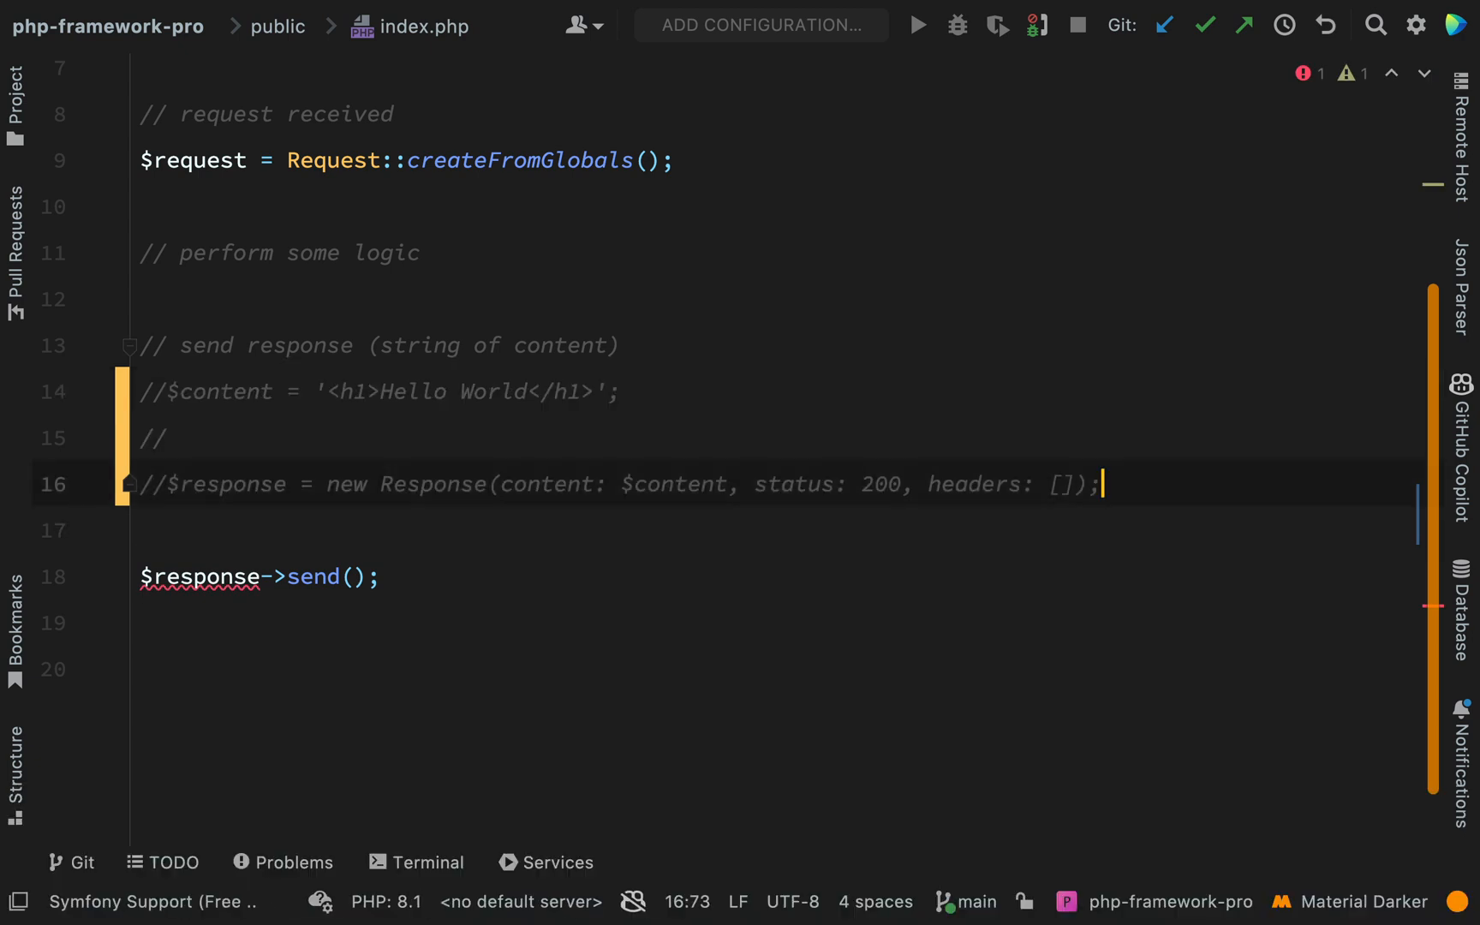
pyautogui.press('enter')
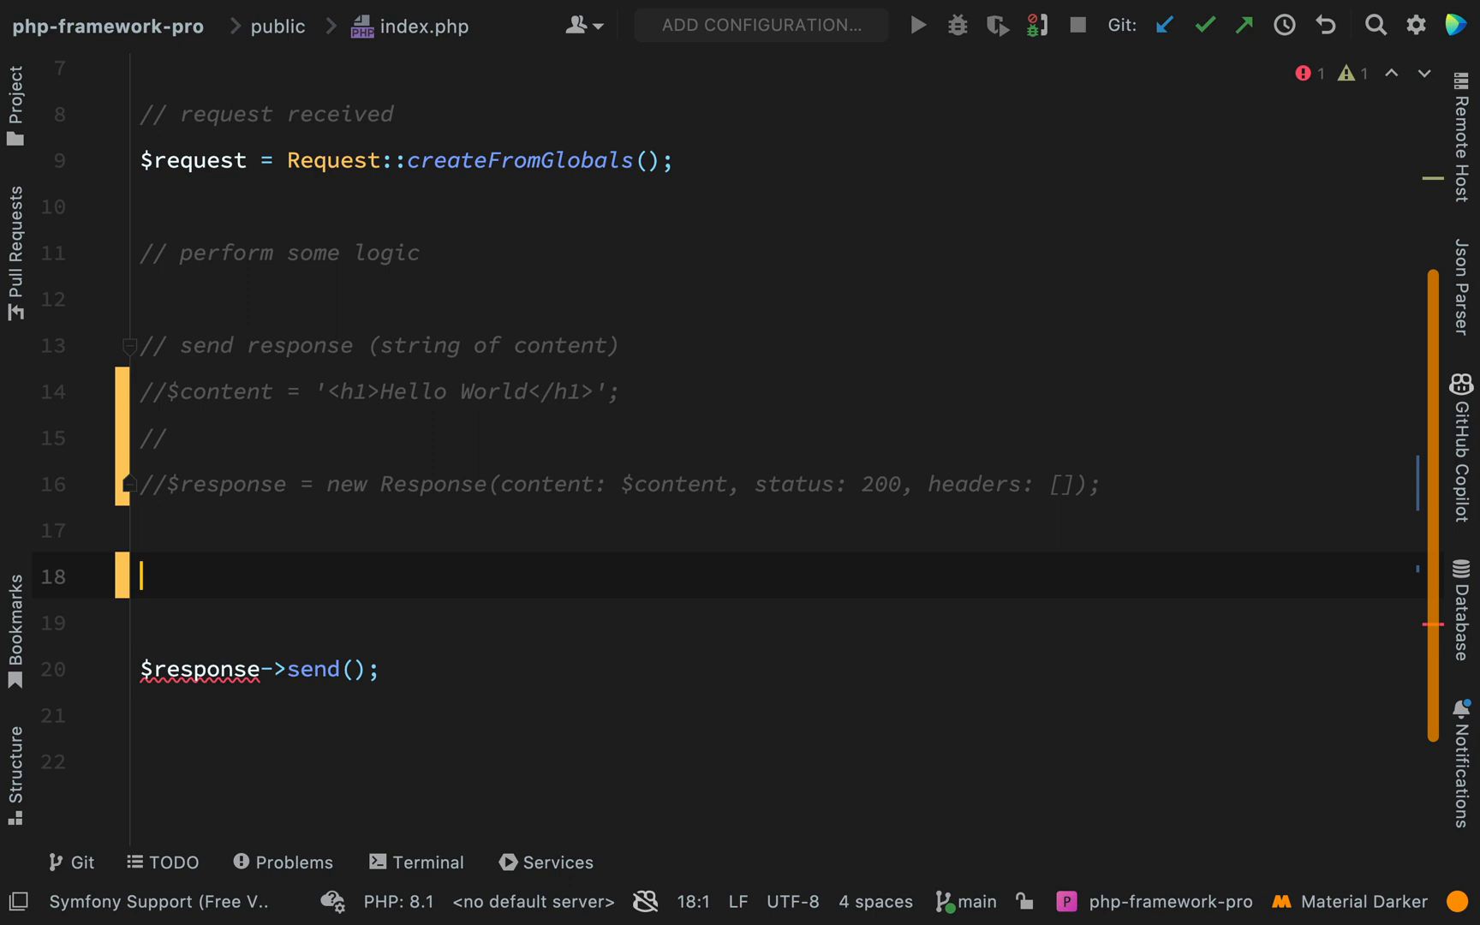
pyautogui.write('$response =')
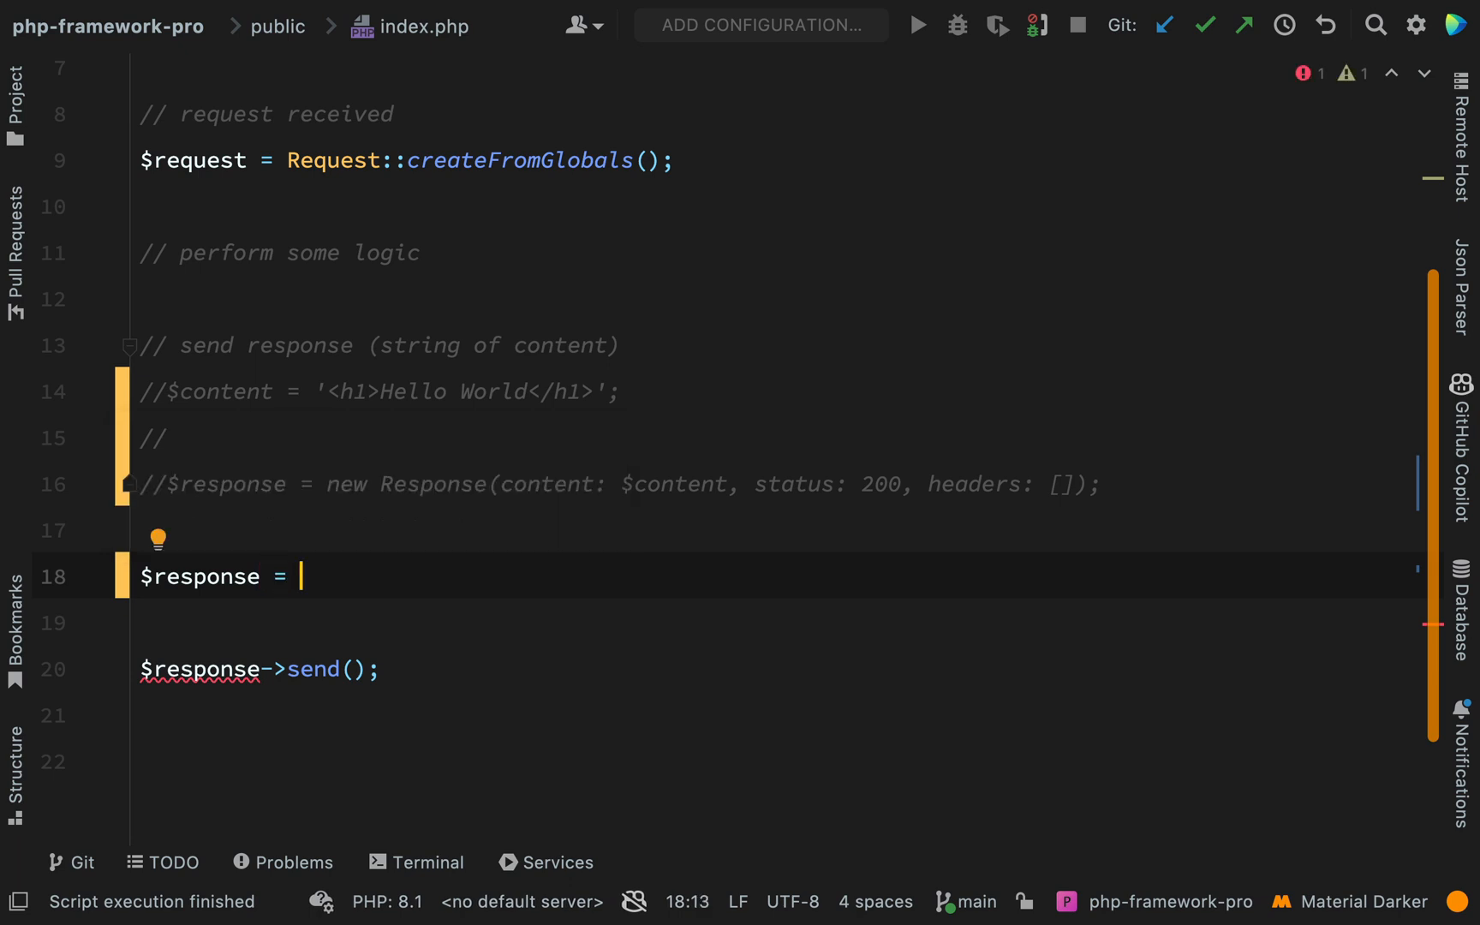
pyautogui.write('$kernel')
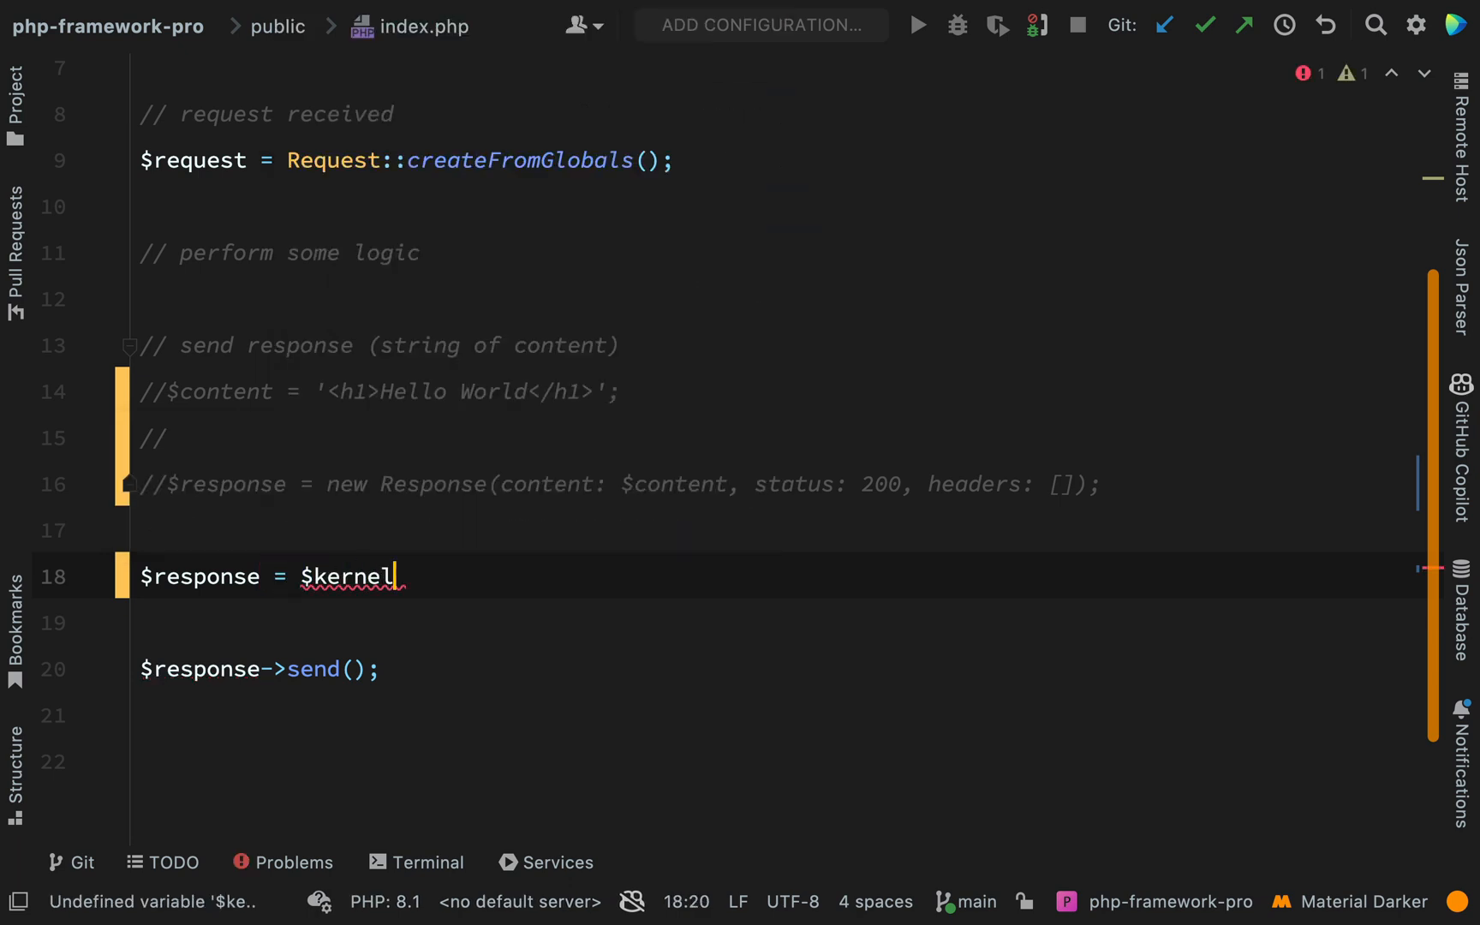
pyautogui.write('->handle')
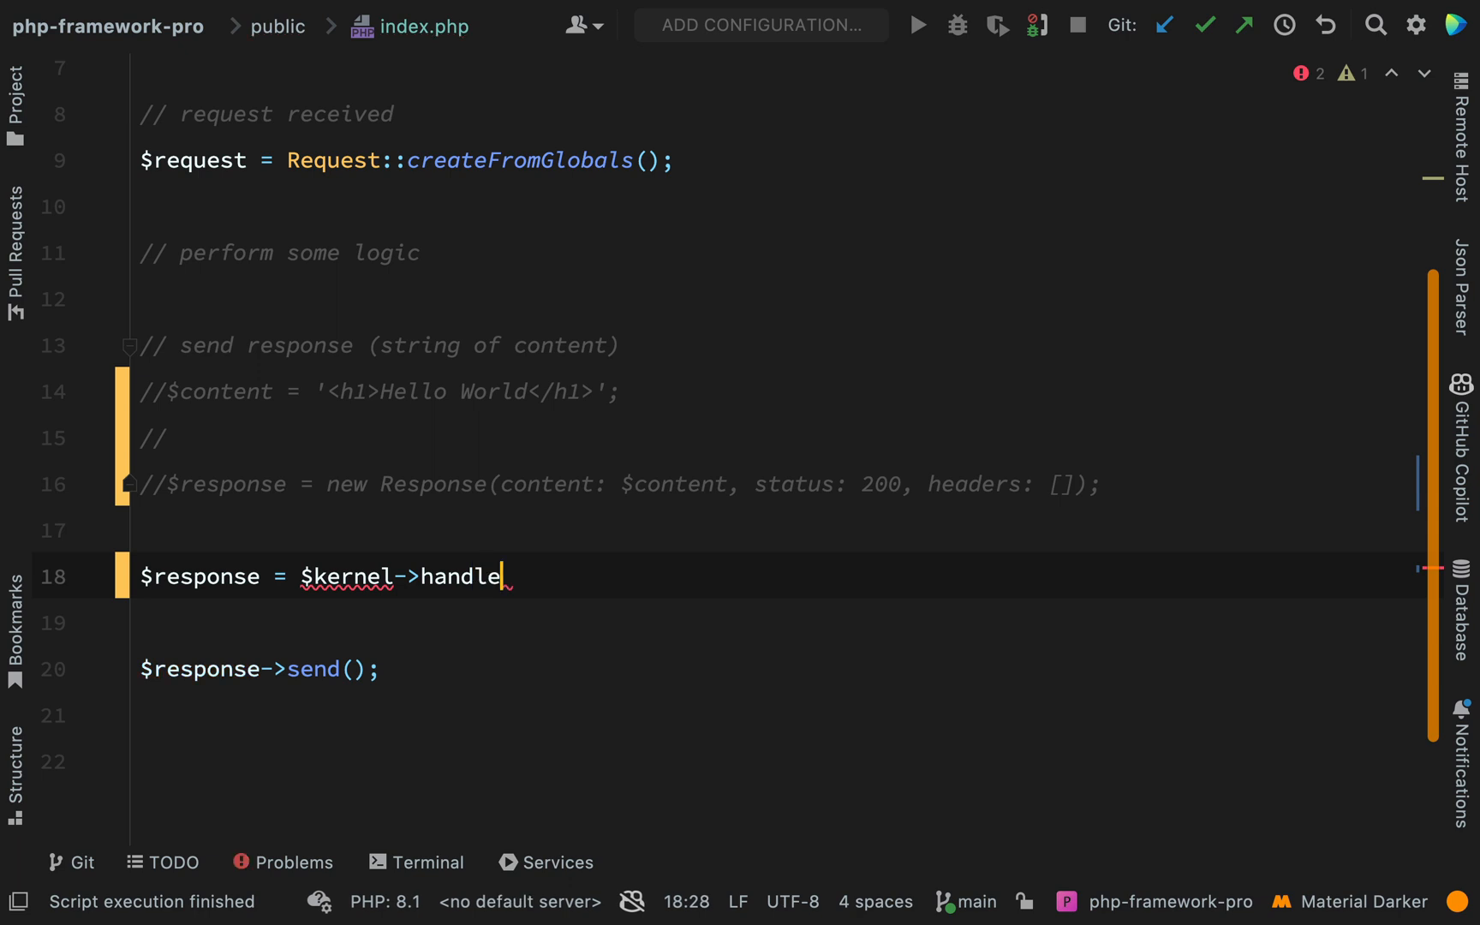
pyautogui.write('($request);')
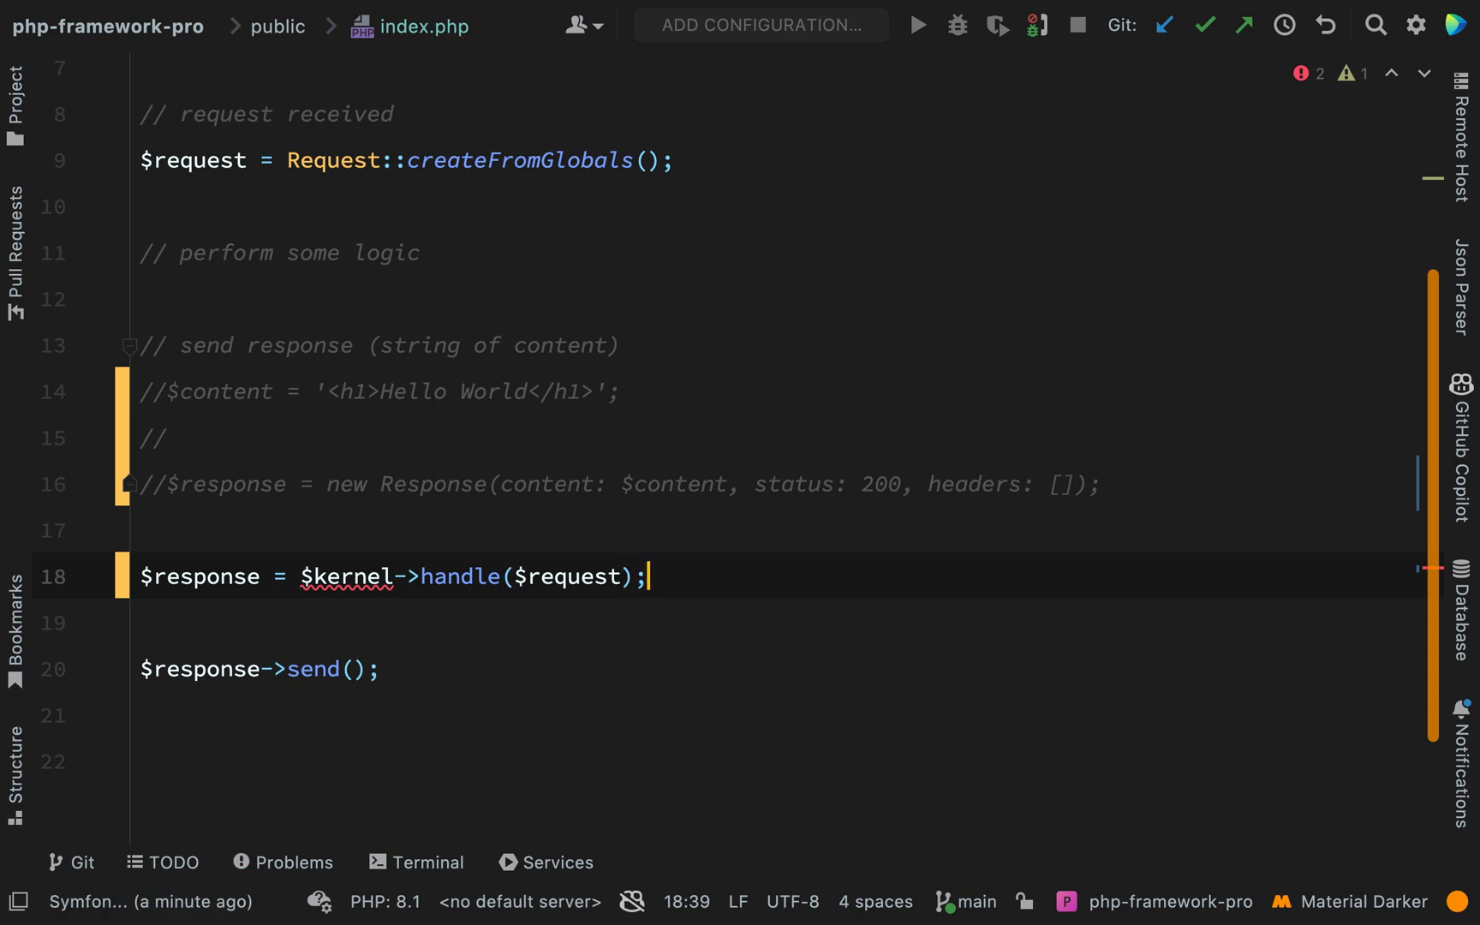
# Insert $kernel = new Kernel(); above the handle call.
pyautogui.click(1098, 483)
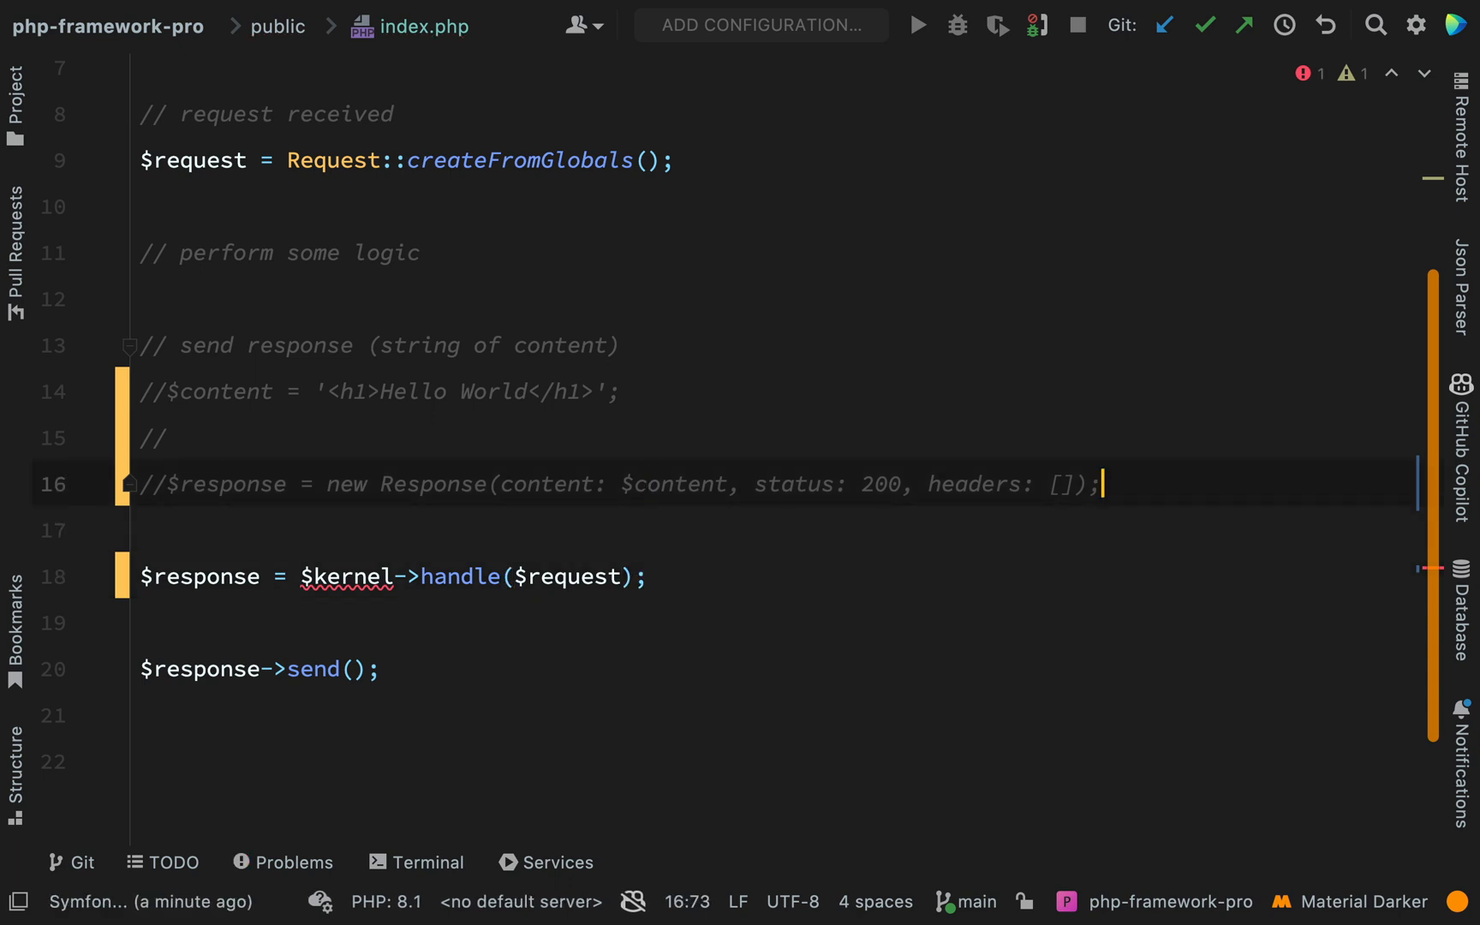
pyautogui.press('enter')
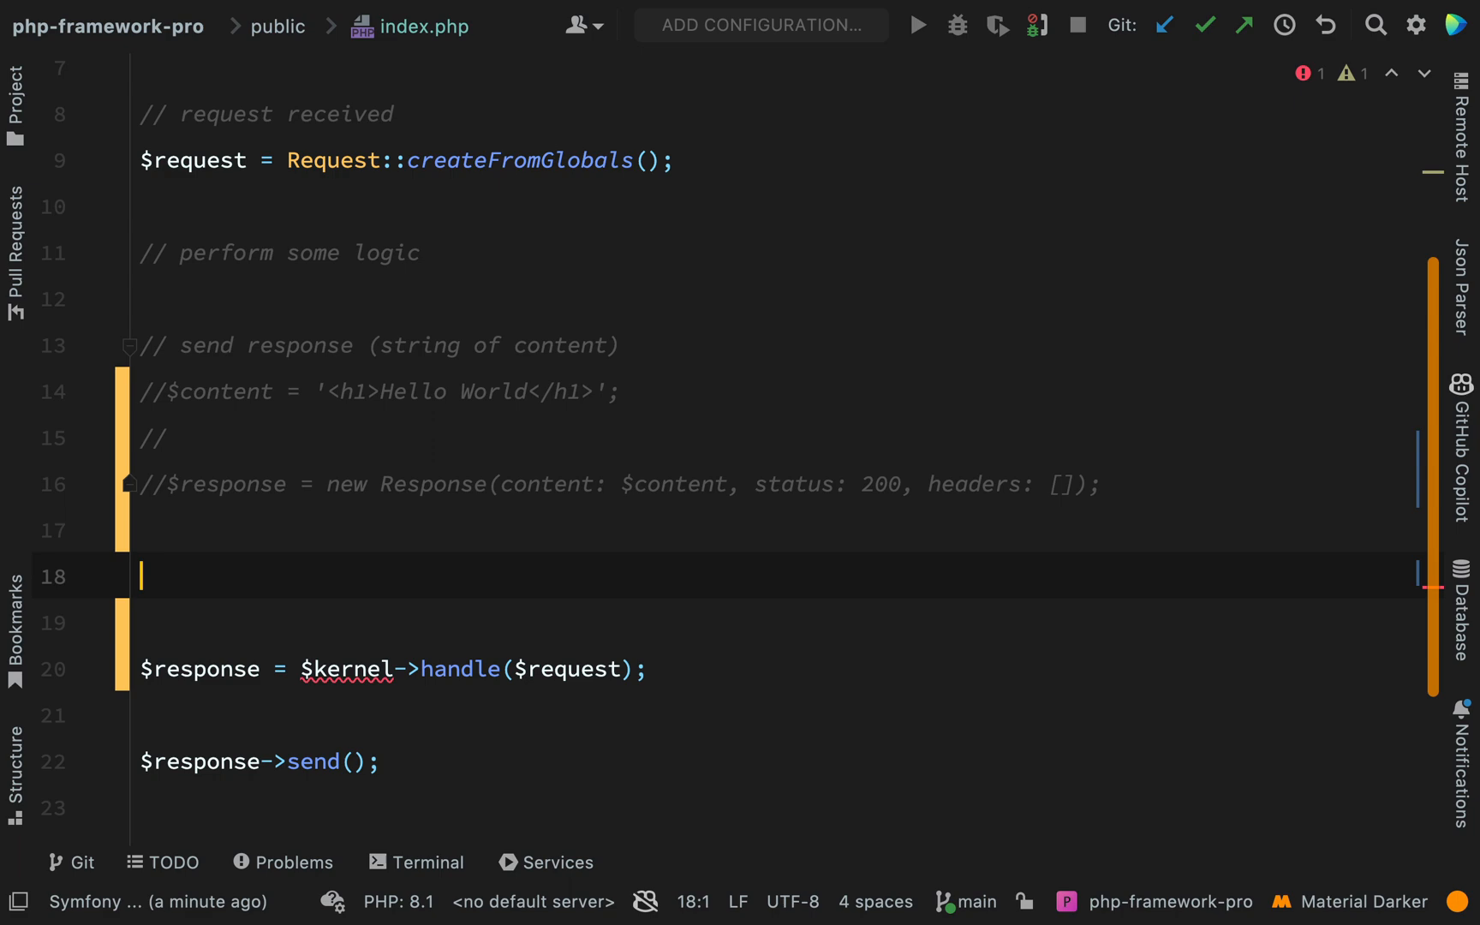
pyautogui.write('$kernel')
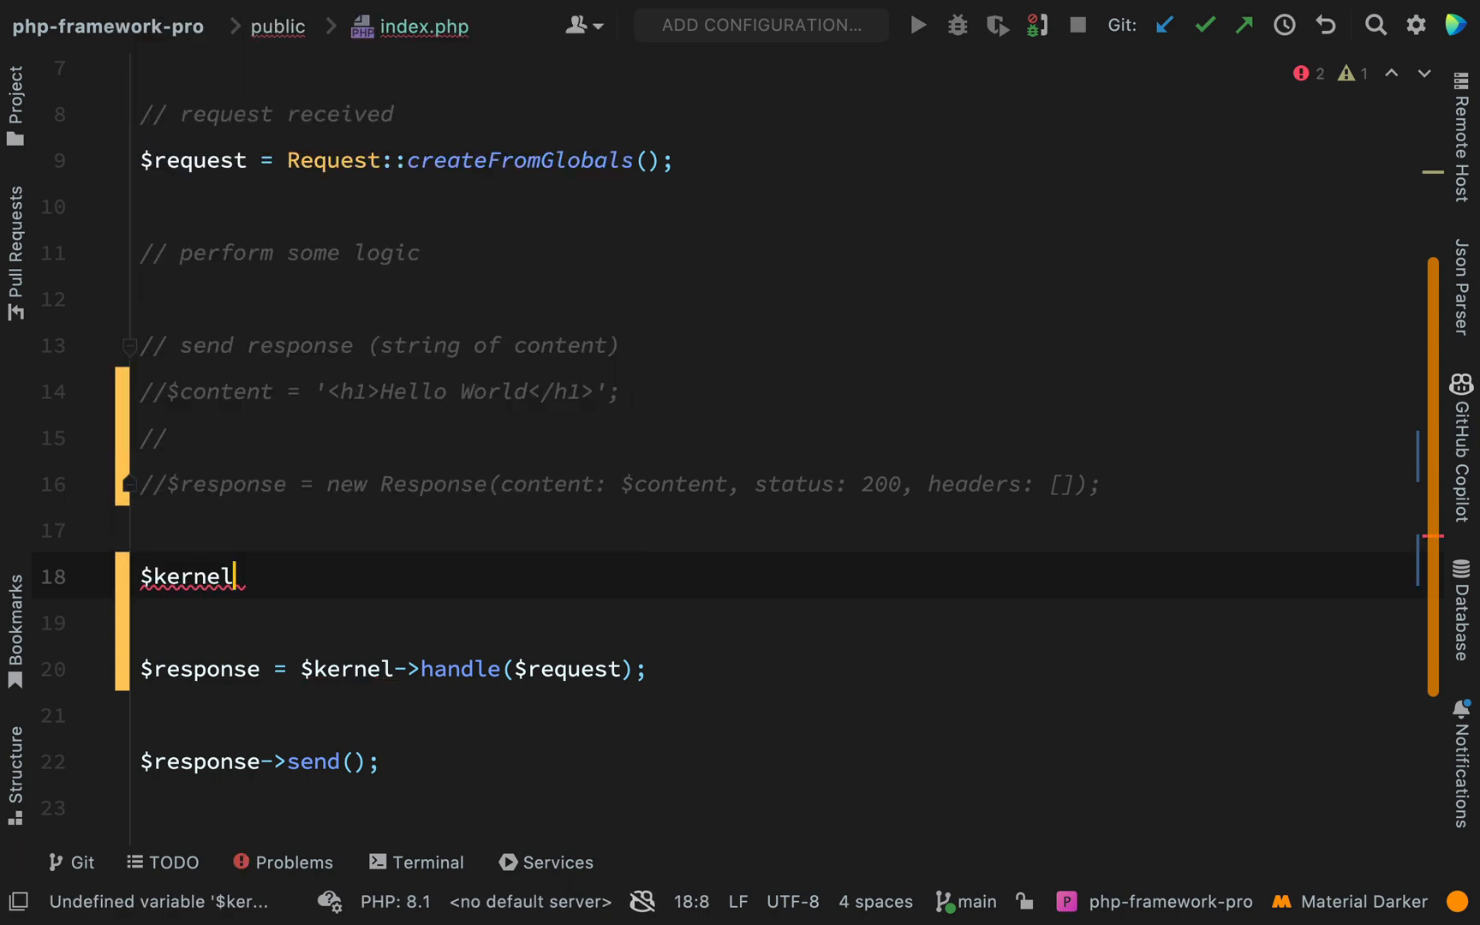
pyautogui.write('= new Kernel(')
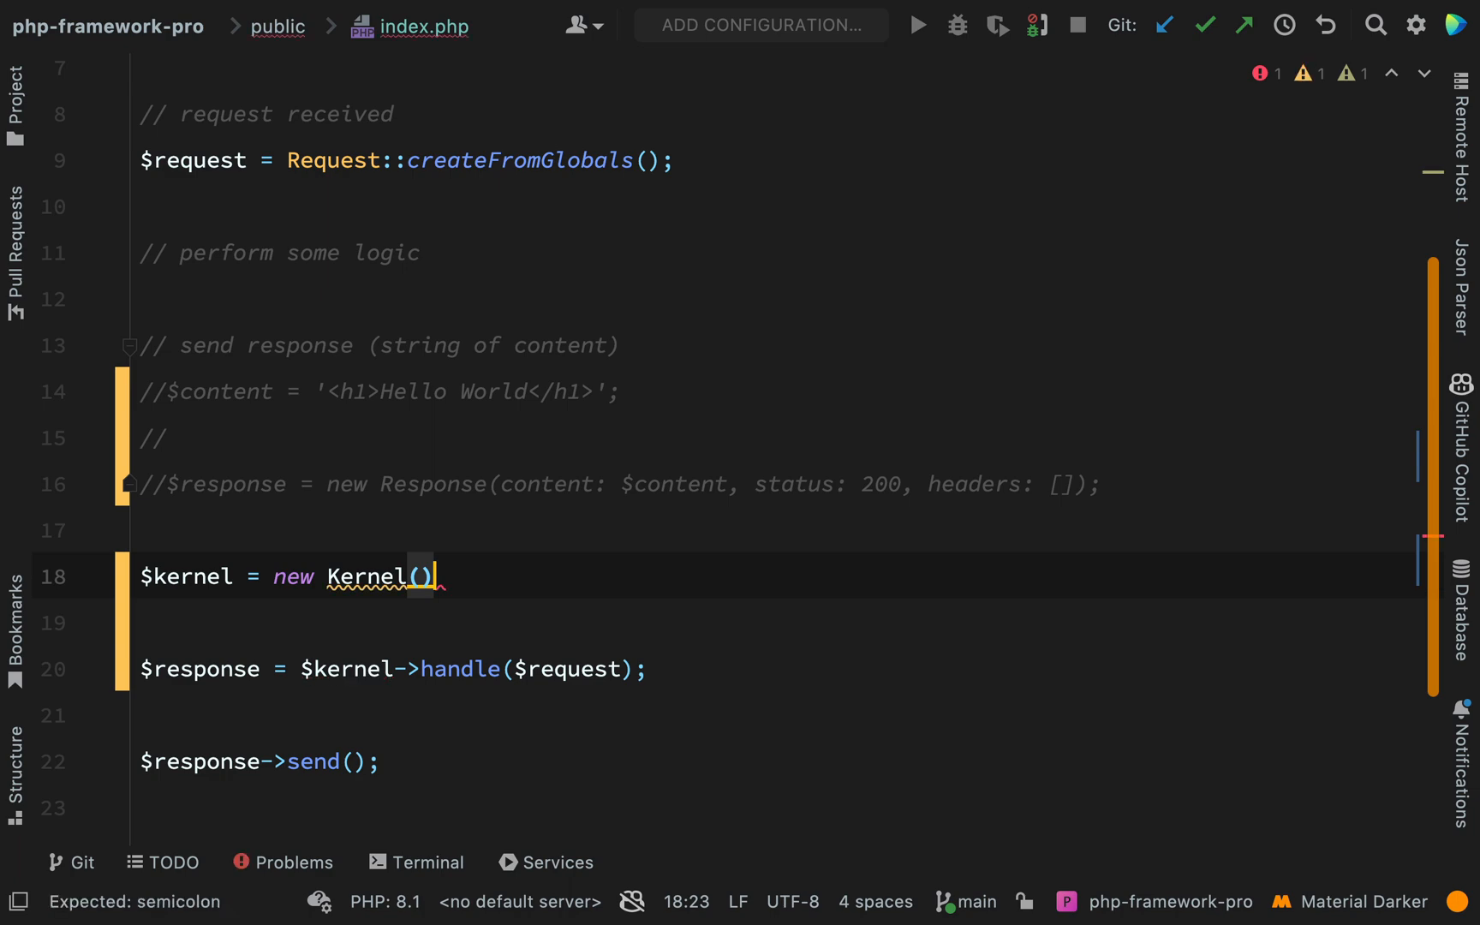
pyautogui.write(';')
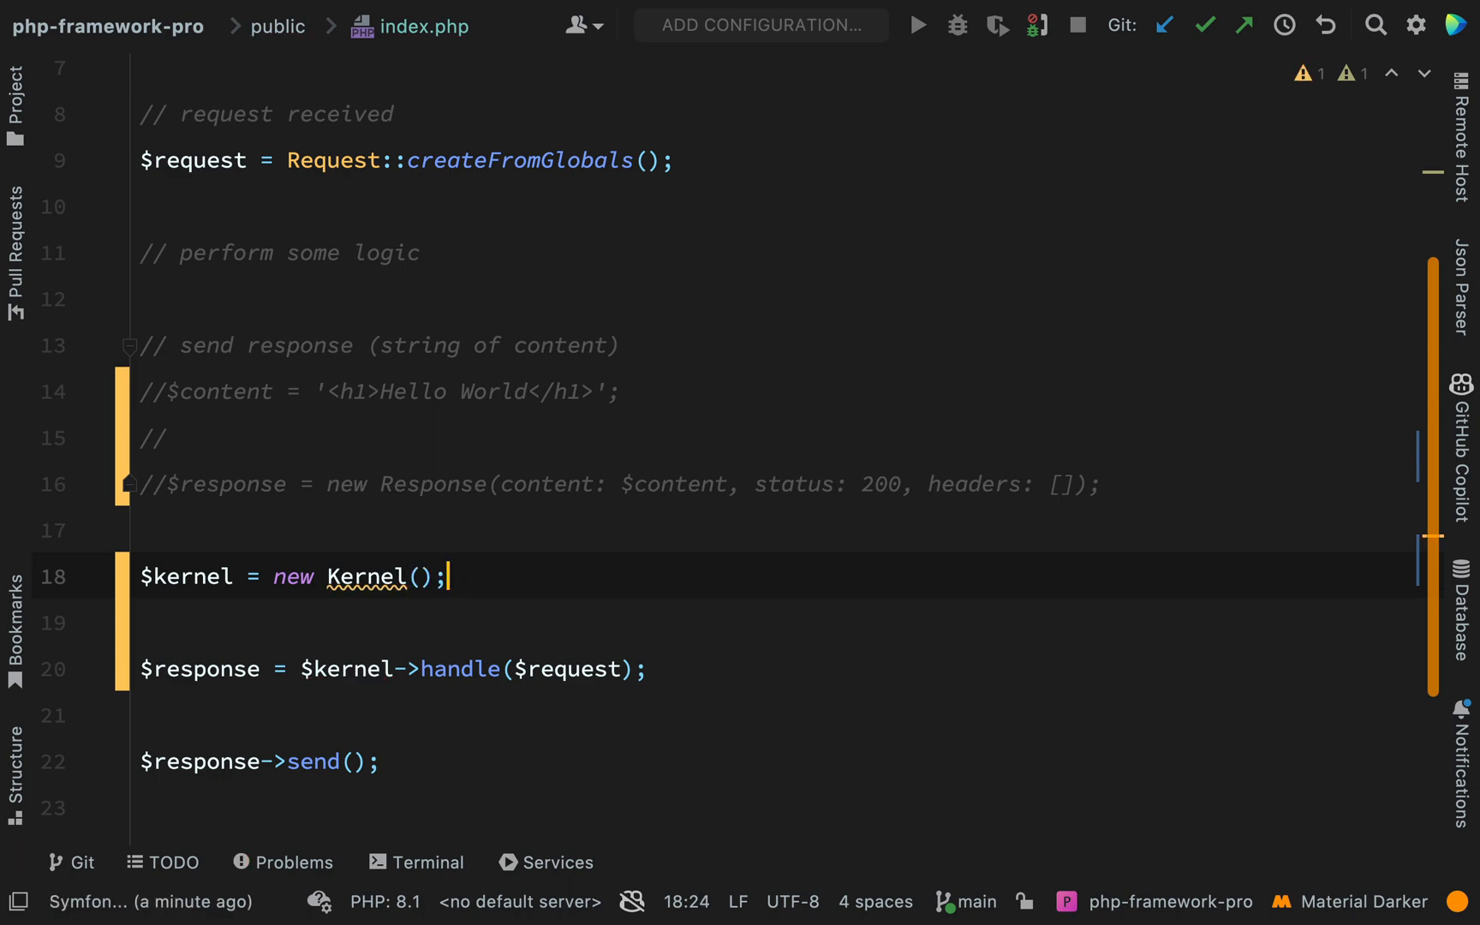
pyautogui.click(15, 94)
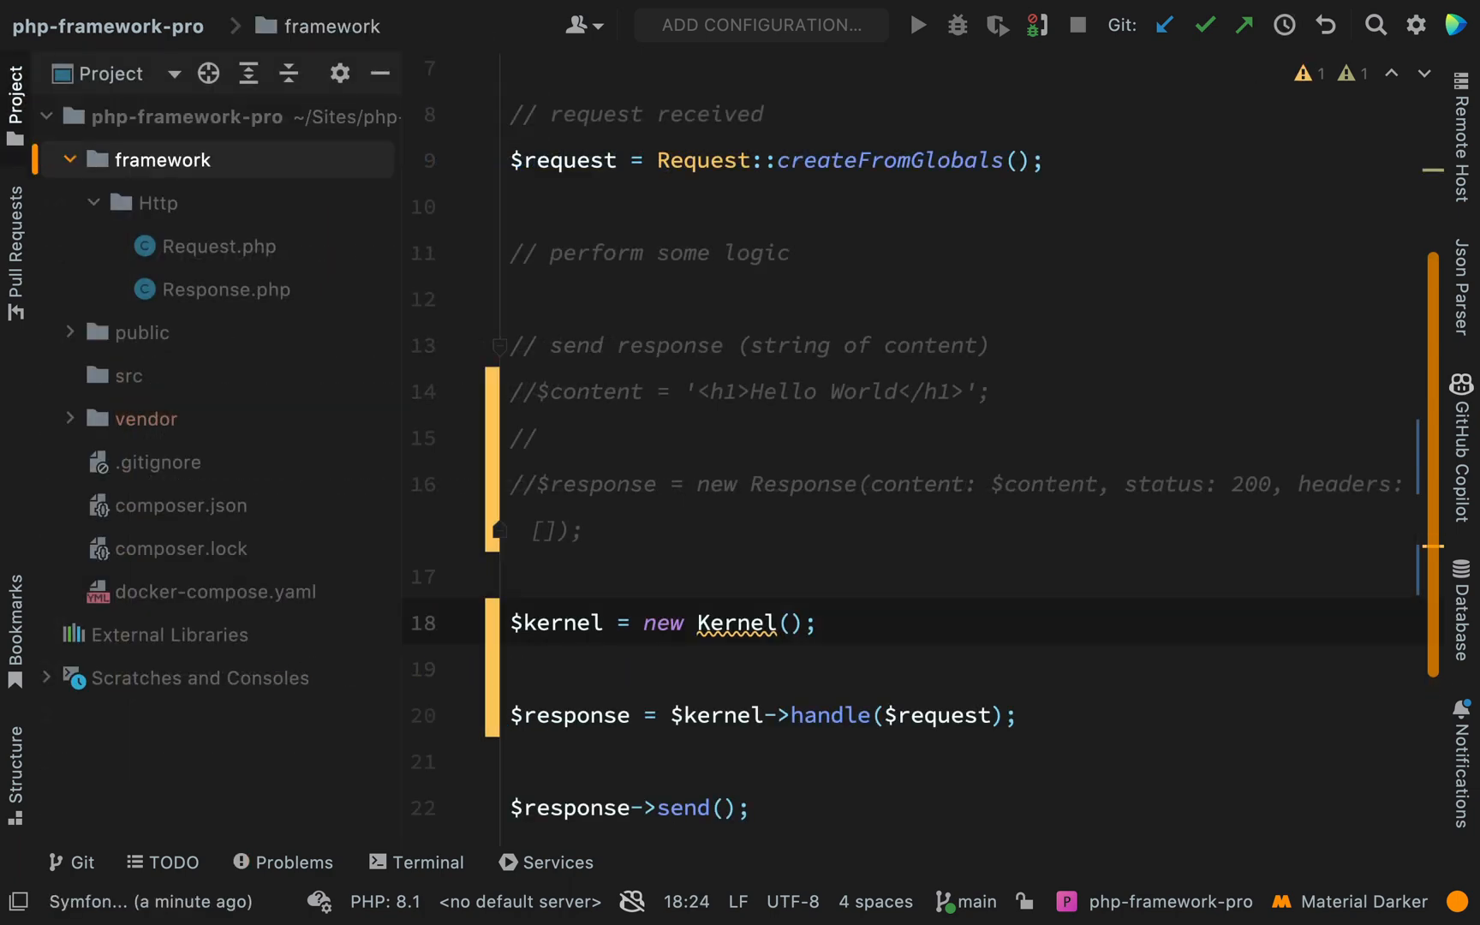
# Create a PHP class named Kernel in the framework/Http folder.
pyautogui.click(159, 202)
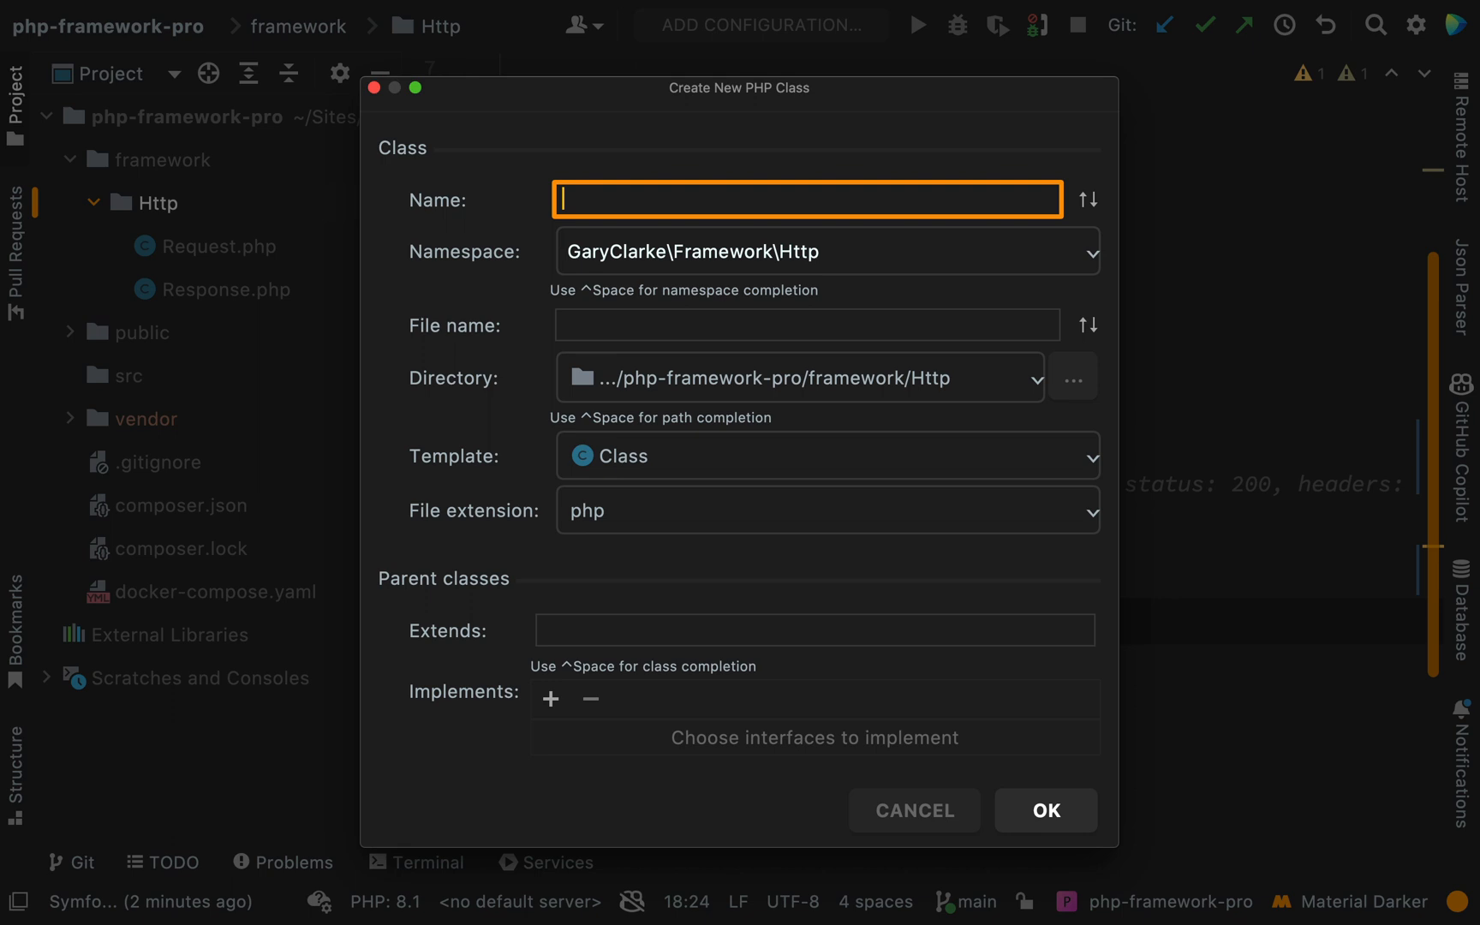
pyautogui.write('Kerne')
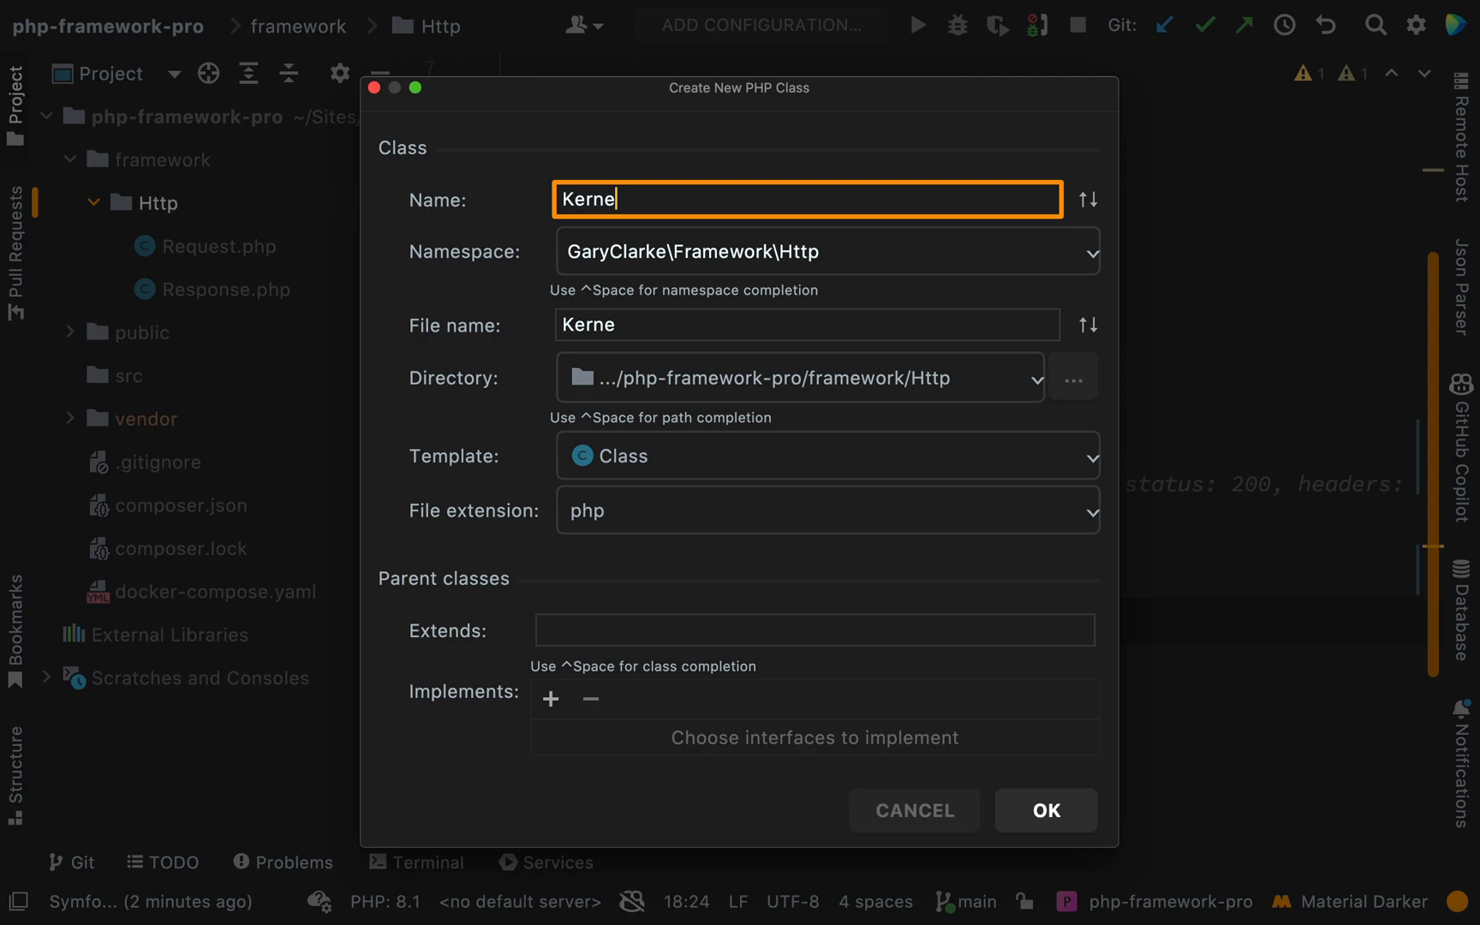
pyautogui.click(1045, 811)
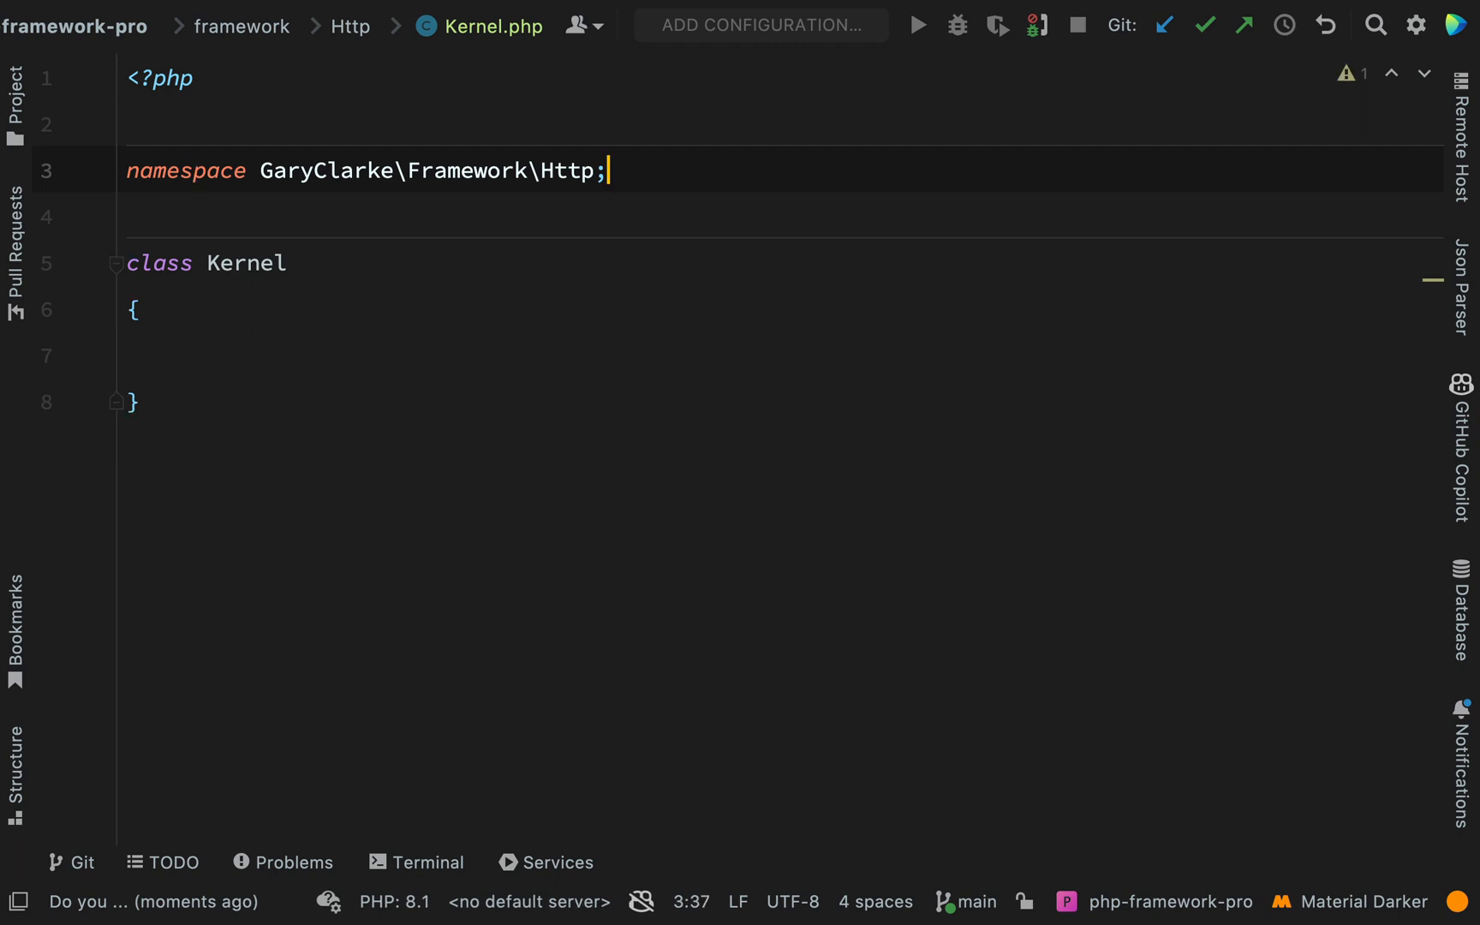
# Add handle(Request $request): Response setting $content to '<h1>Hello World</h1>'.
pyautogui.write('public function (')
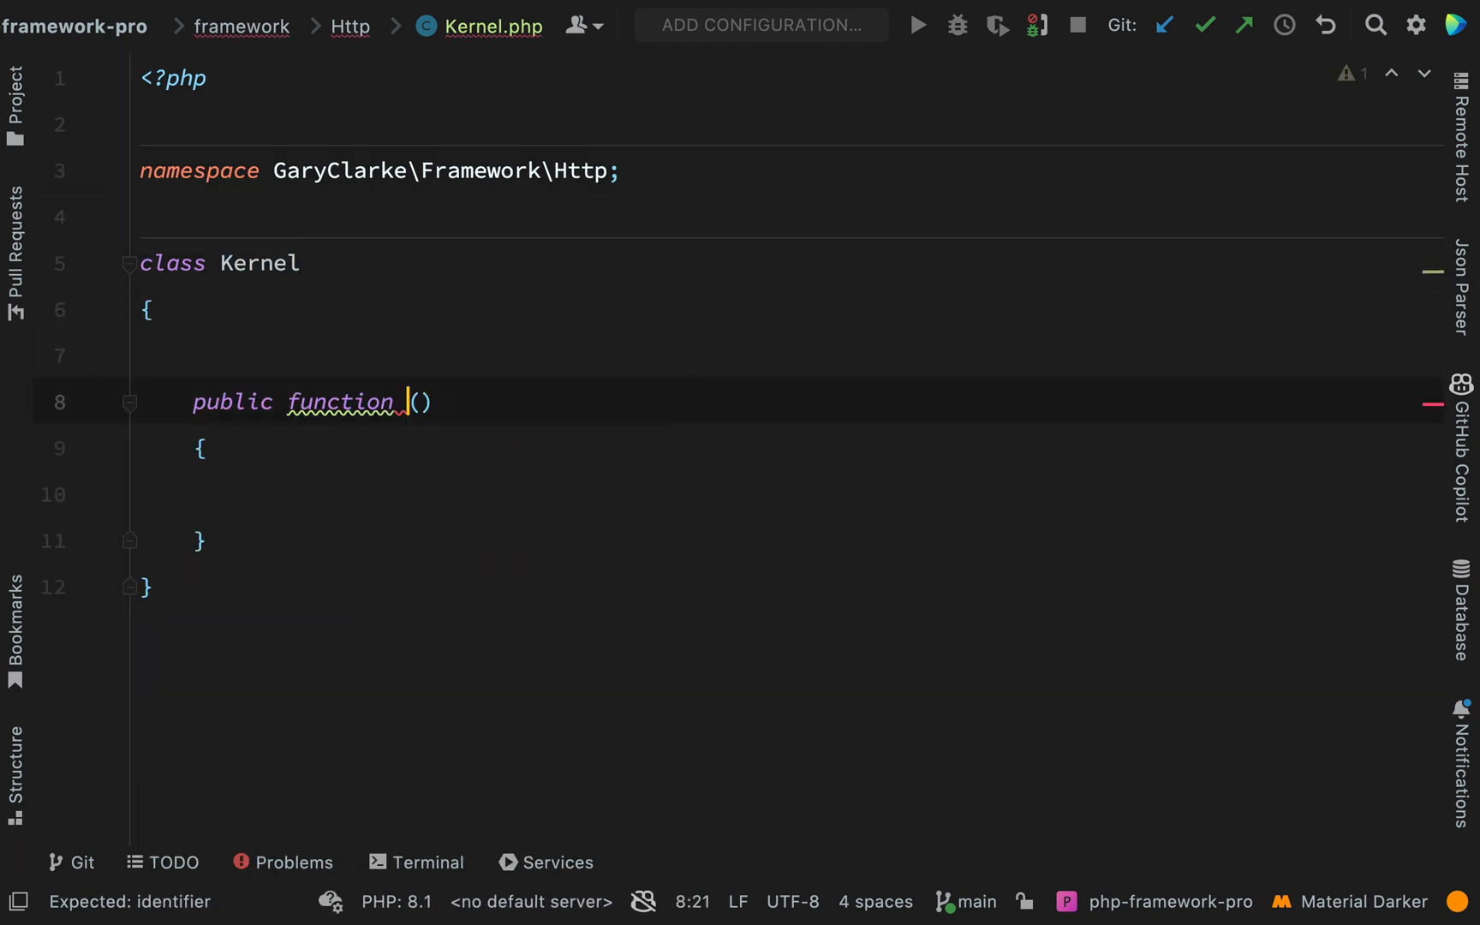
pyautogui.write('handle')
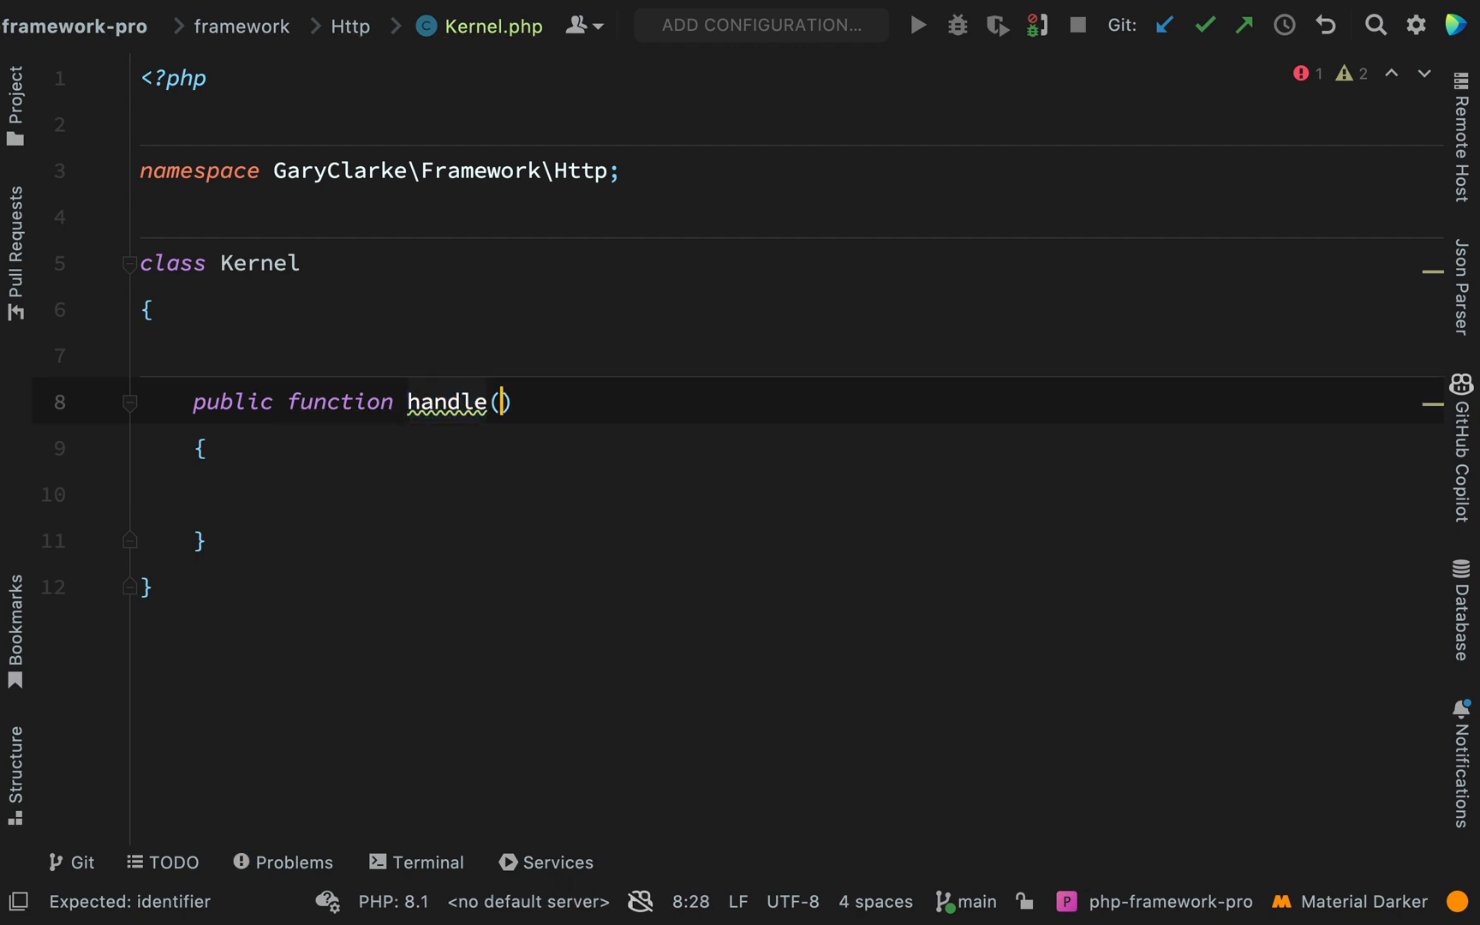
pyautogui.write('Request $')
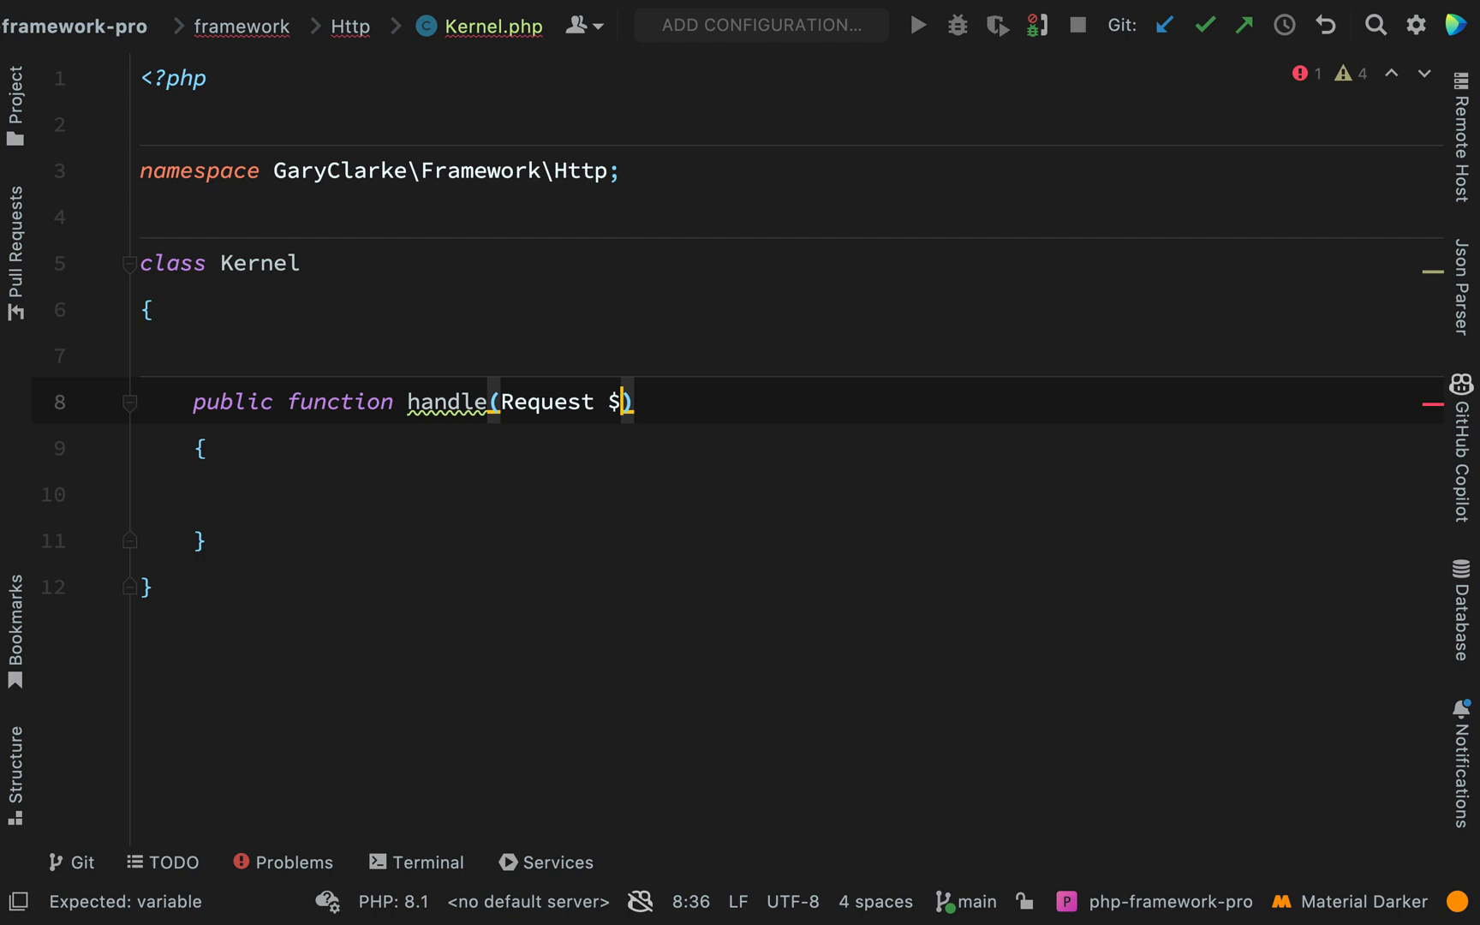
pyautogui.write('request): Response')
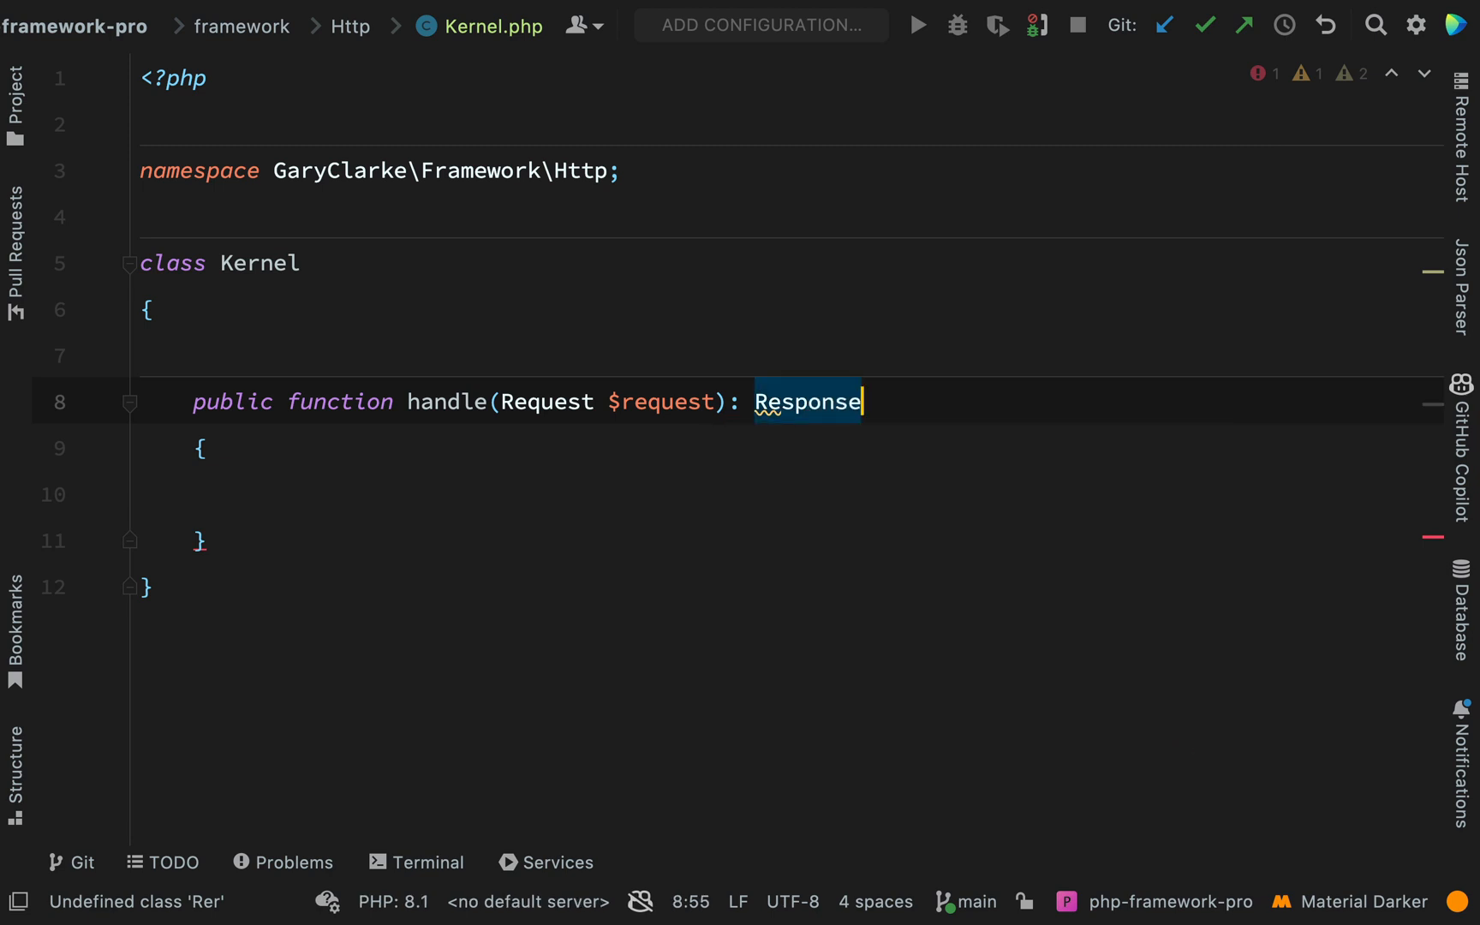
pyautogui.write('$c')
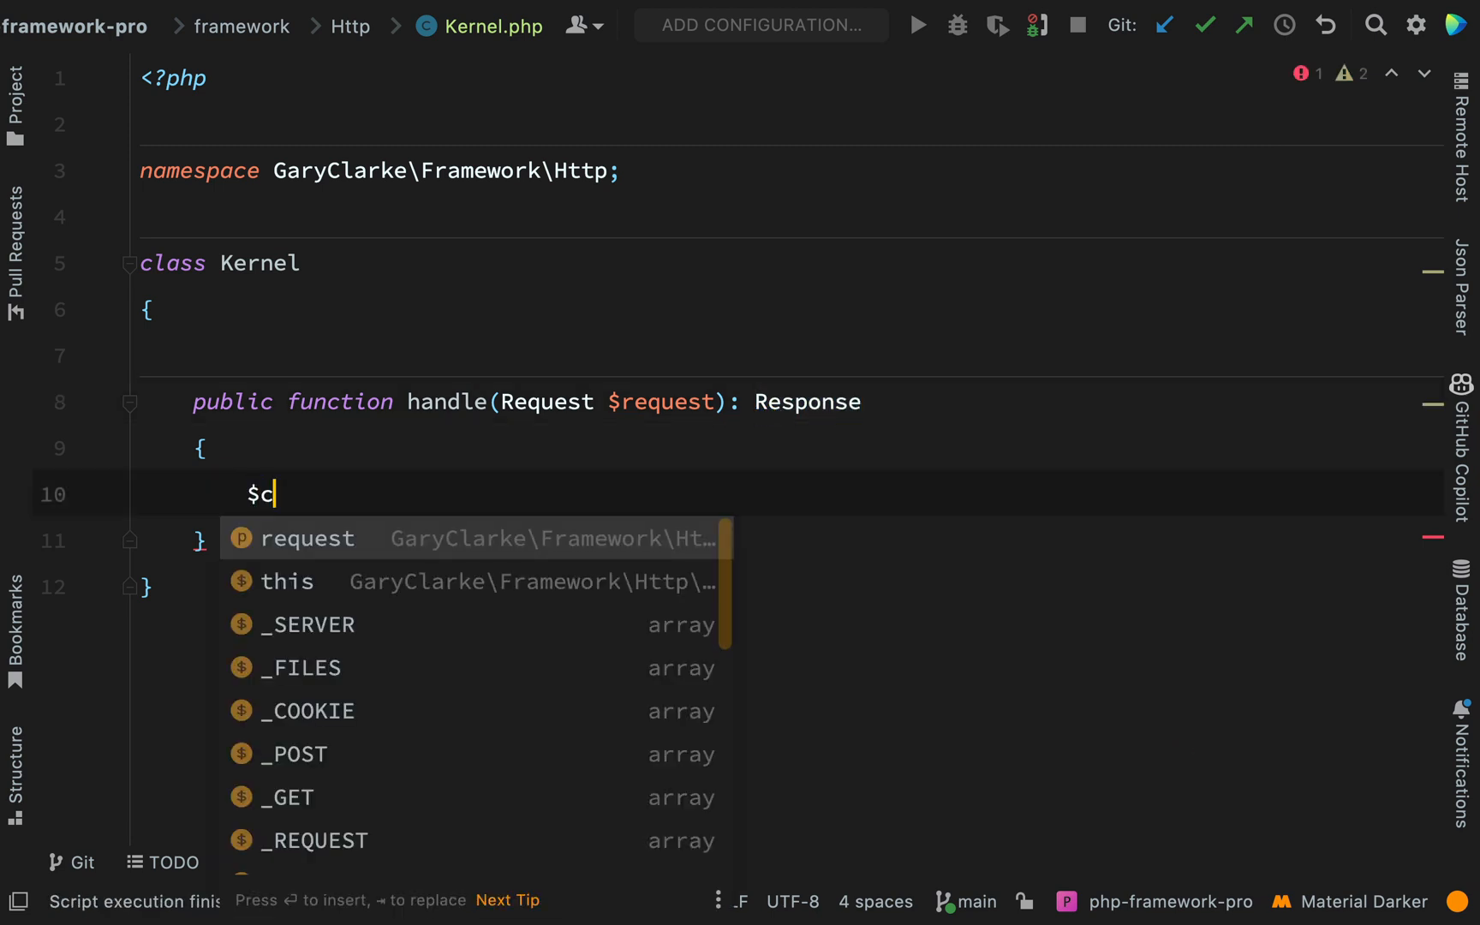
pyautogui.write("ontent = '")
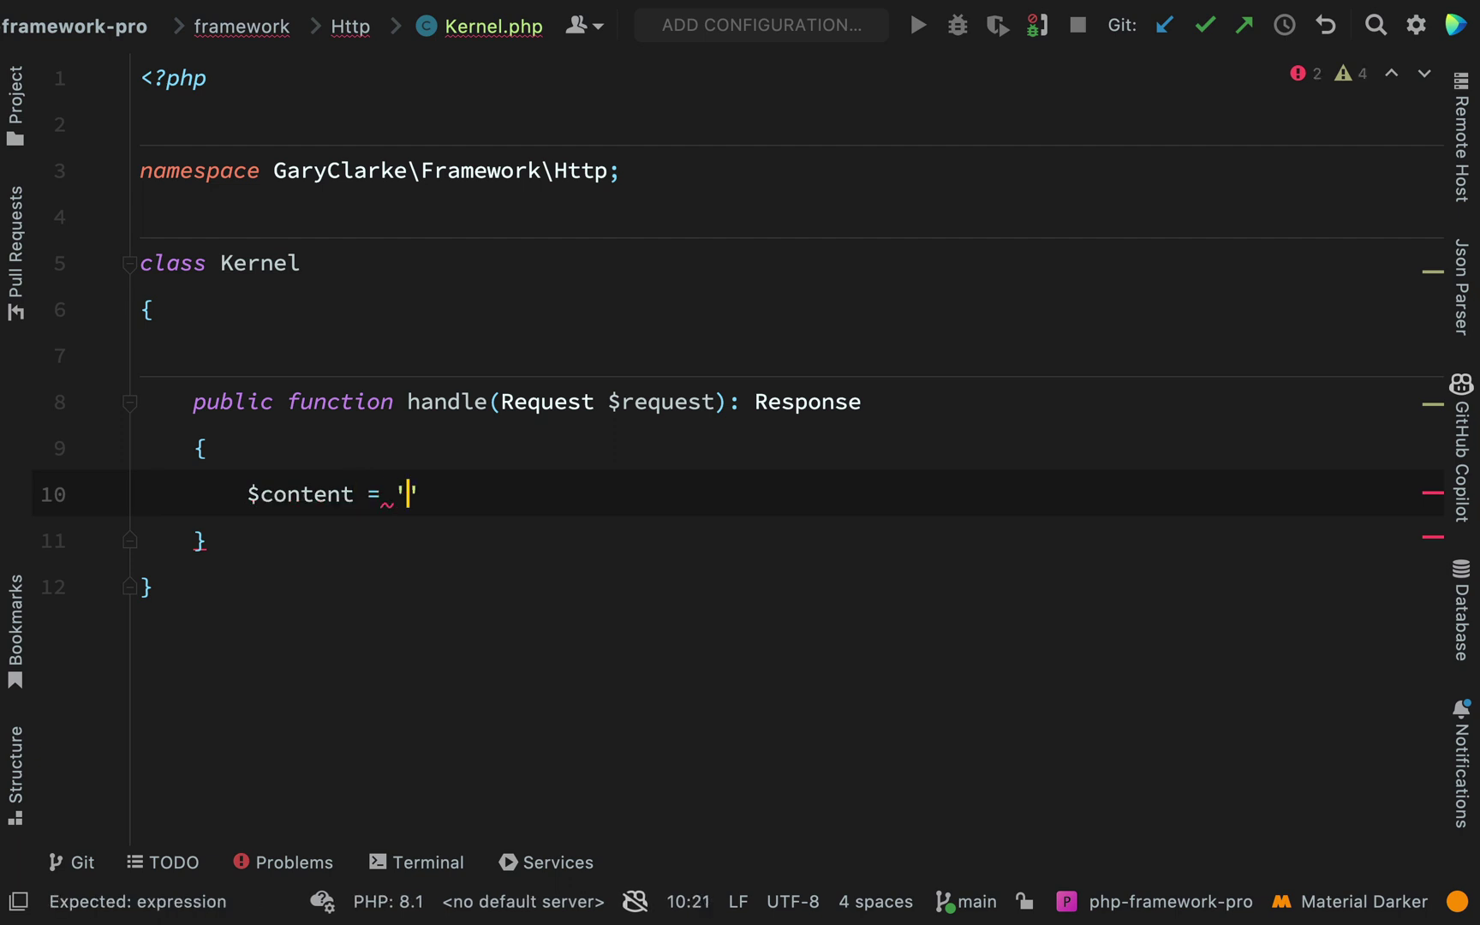
pyautogui.write('<h1')
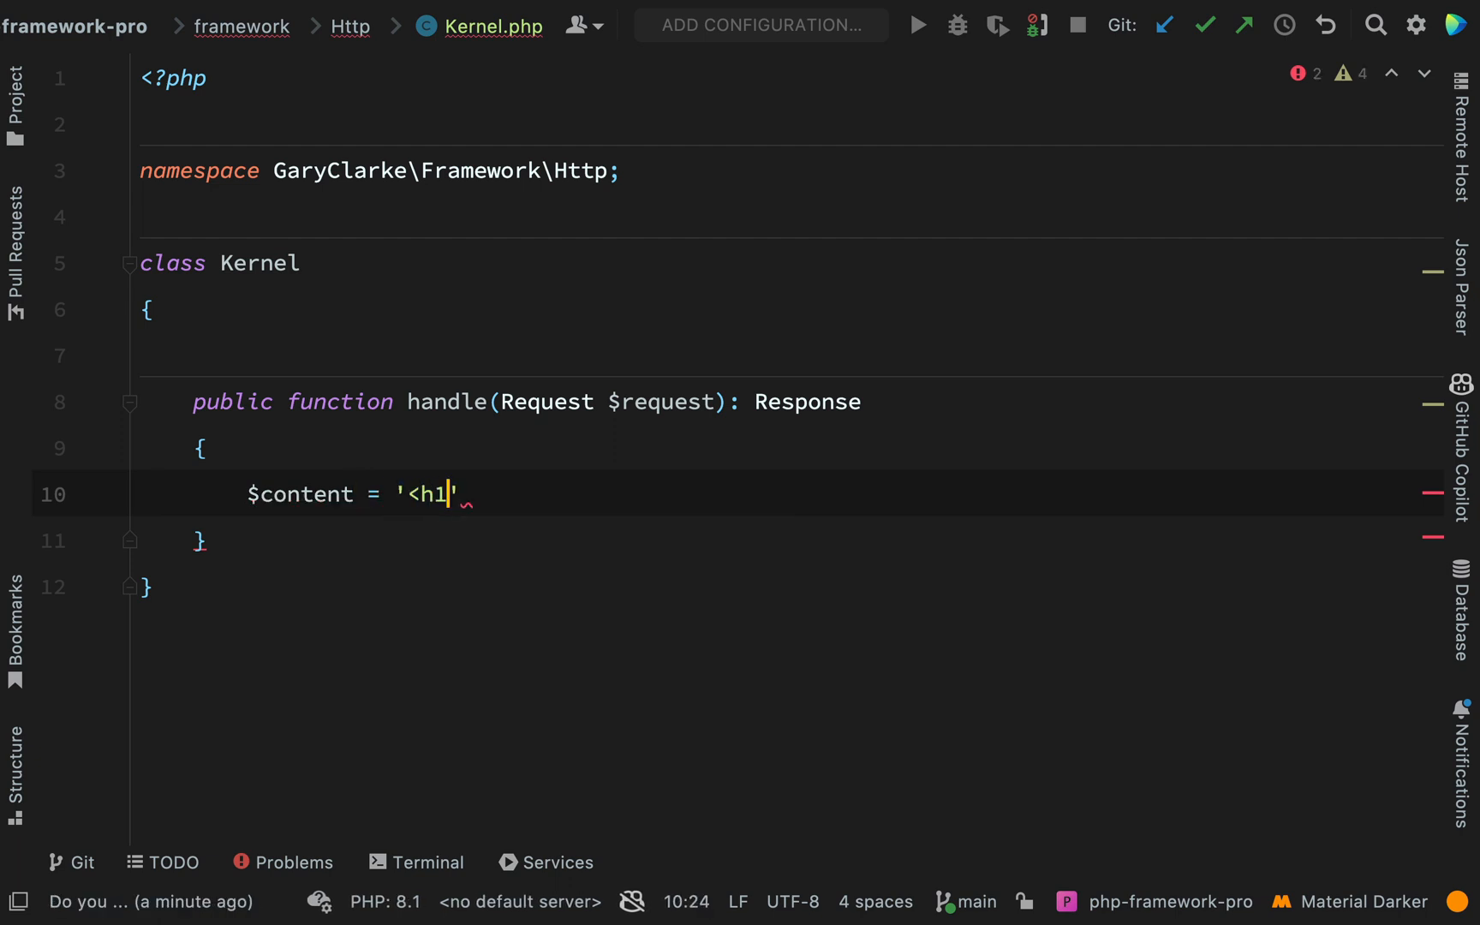
pyautogui.write('>')
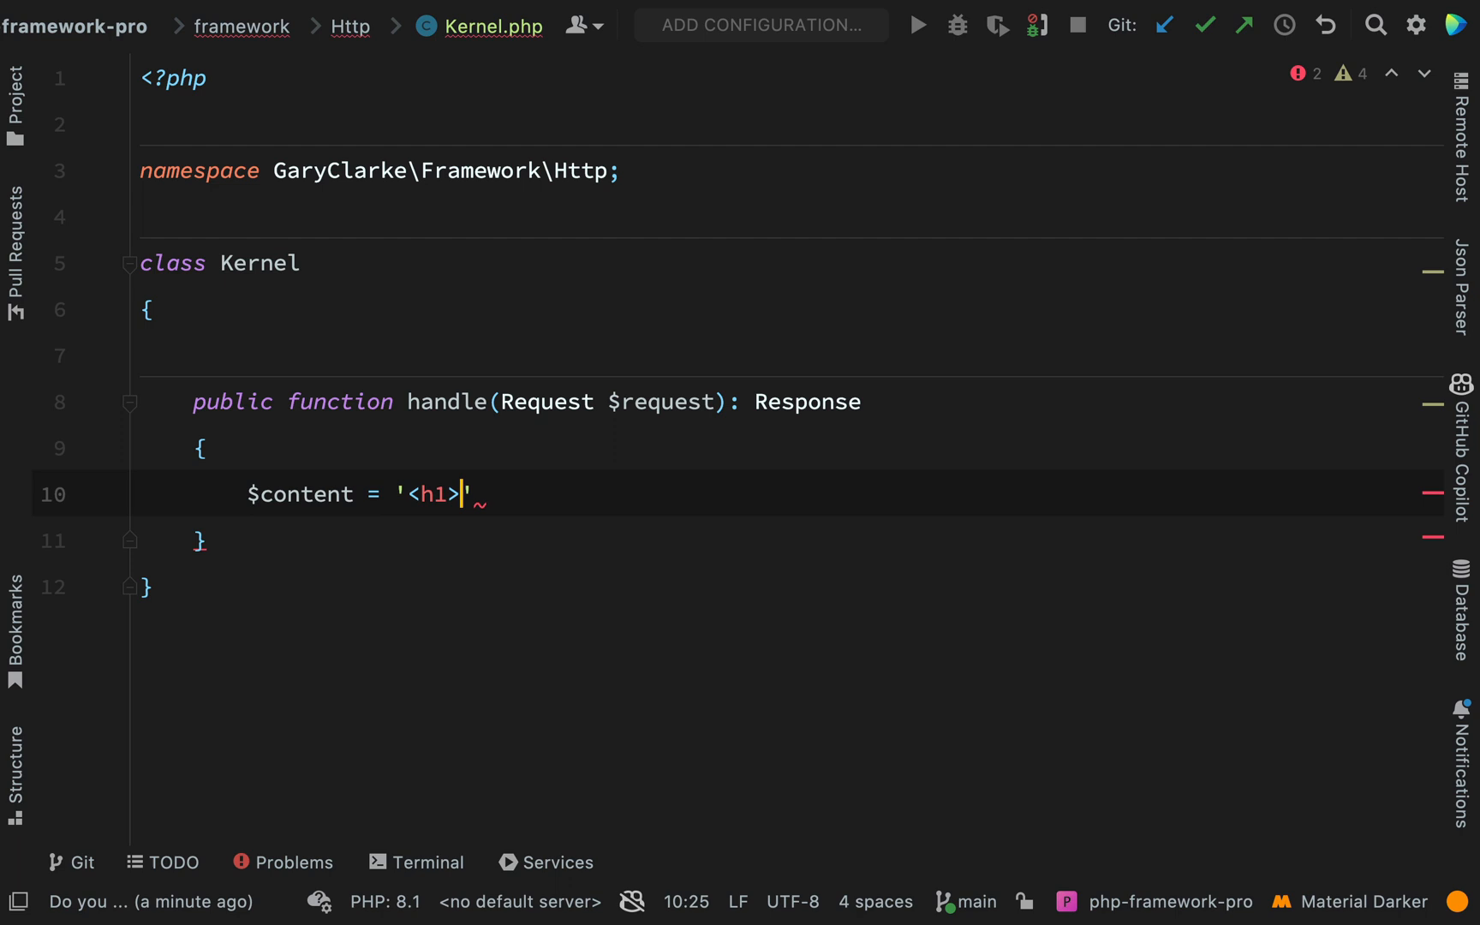
pyautogui.write("Hello World</h1>';")
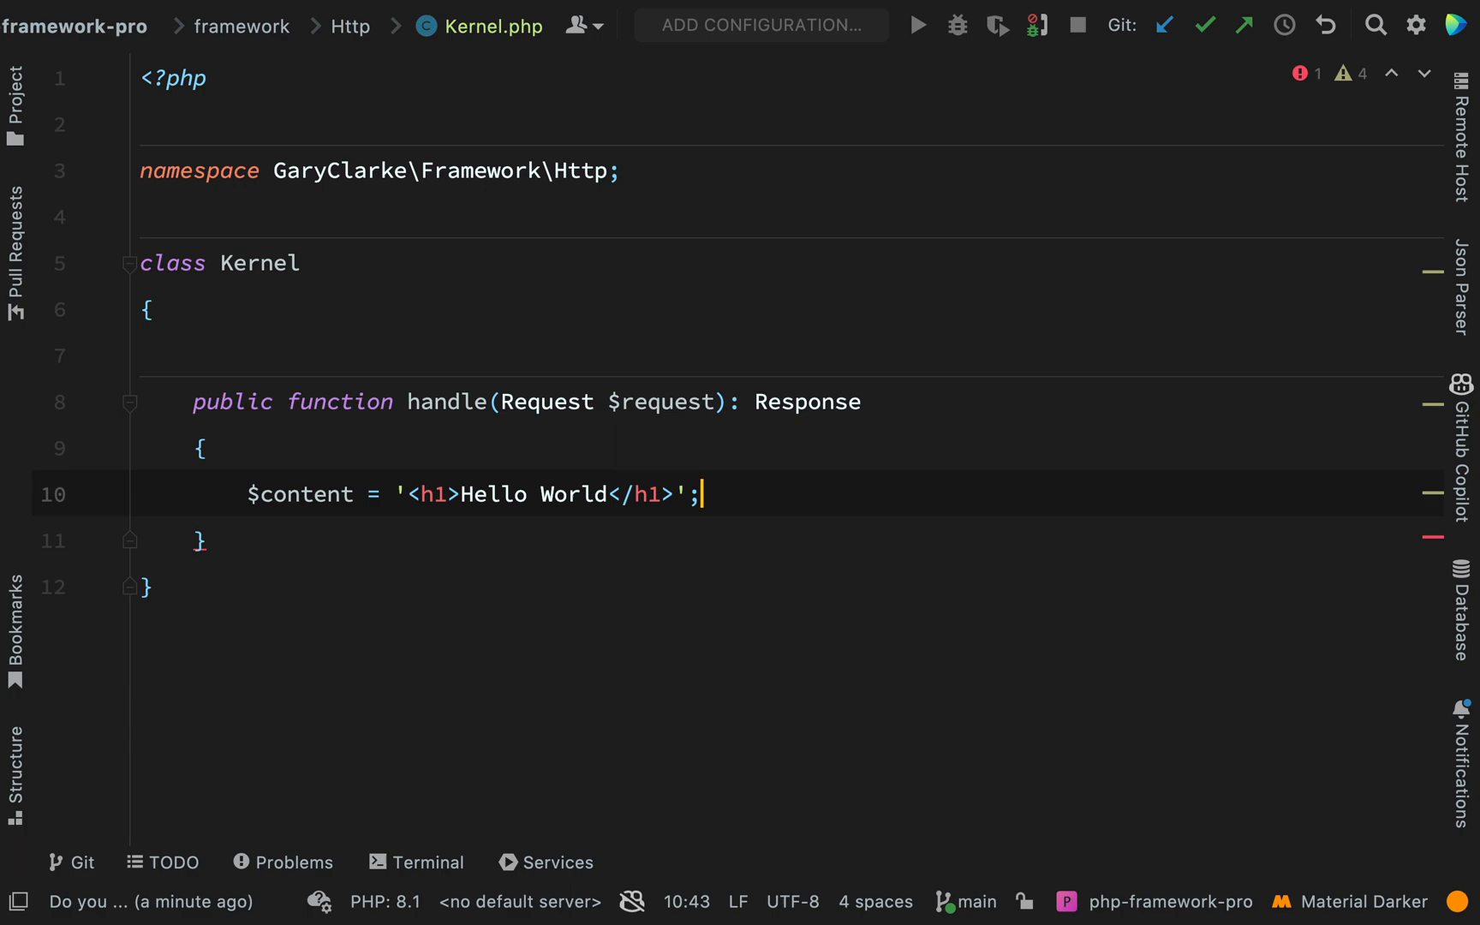
# Make handle return new Response($content).
pyautogui.write('return new')
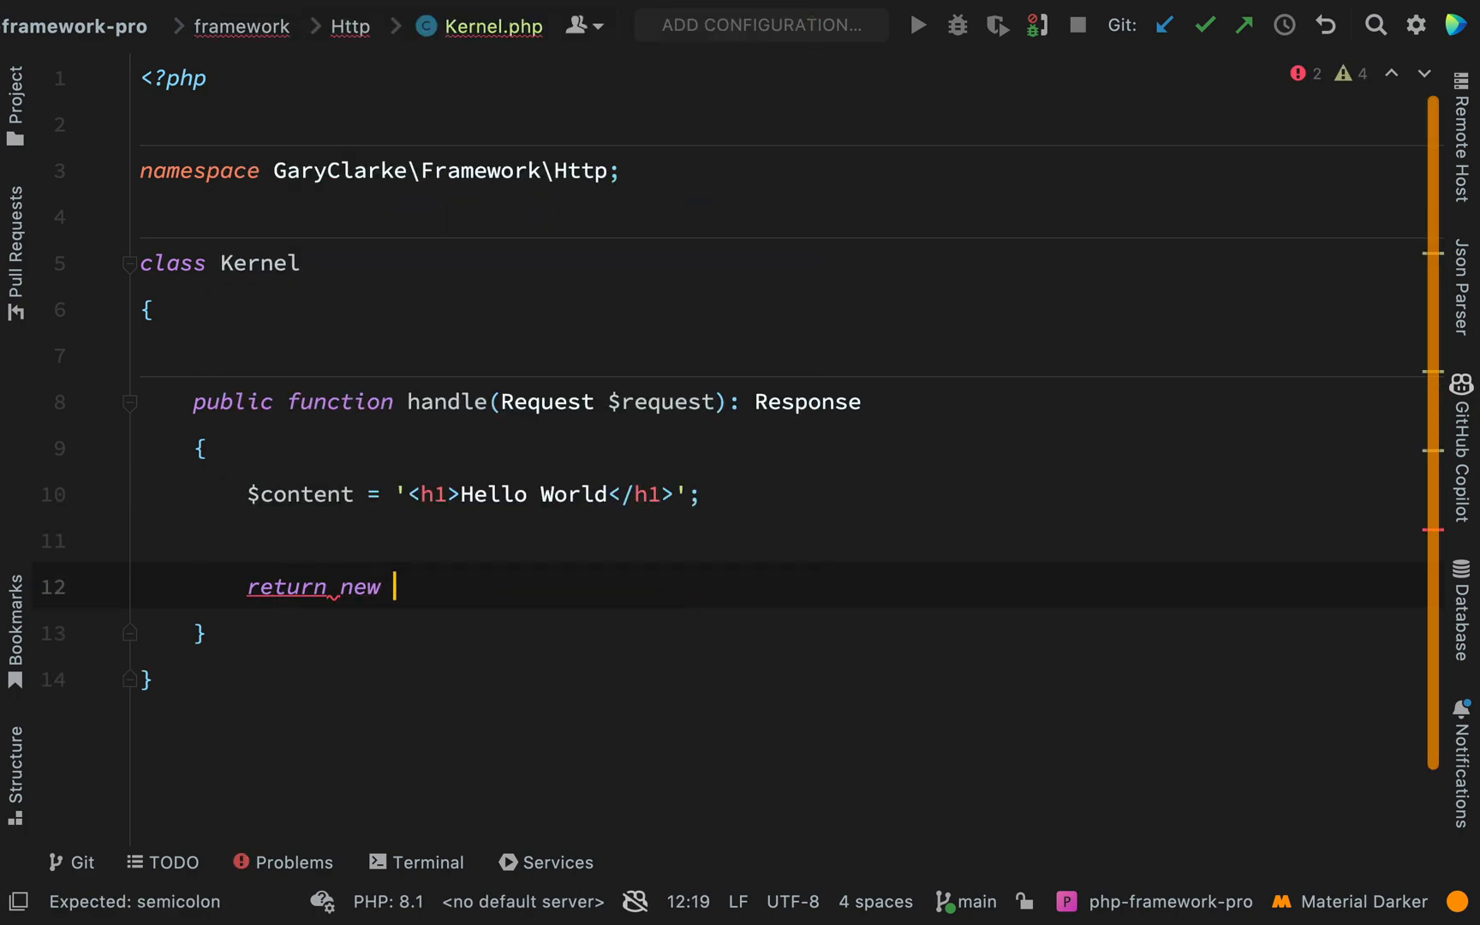
pyautogui.write('Response($content)')
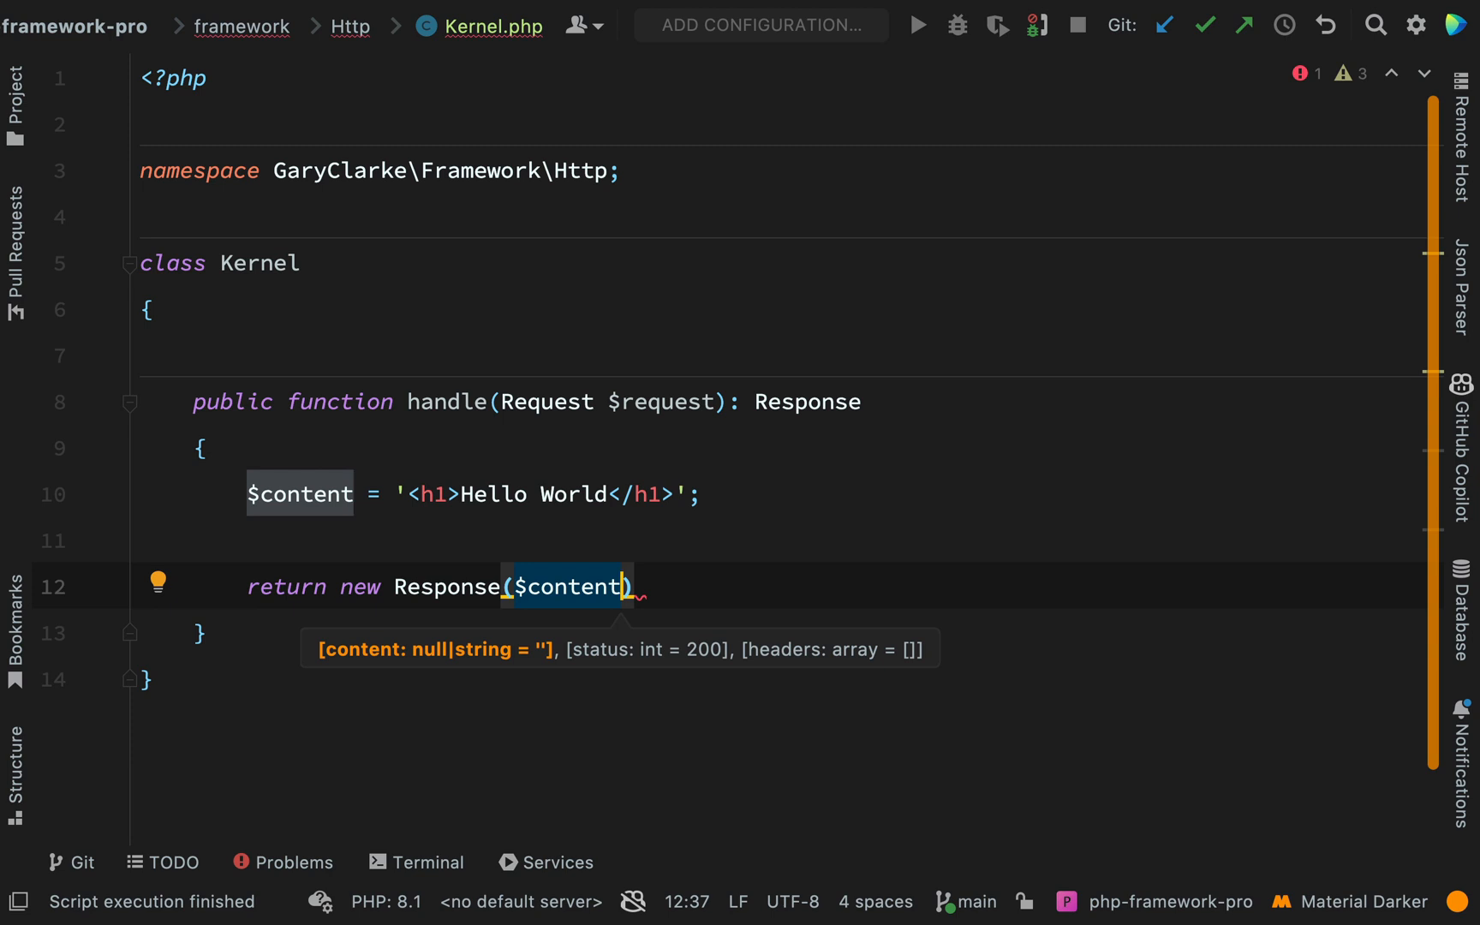
pyautogui.write(';')
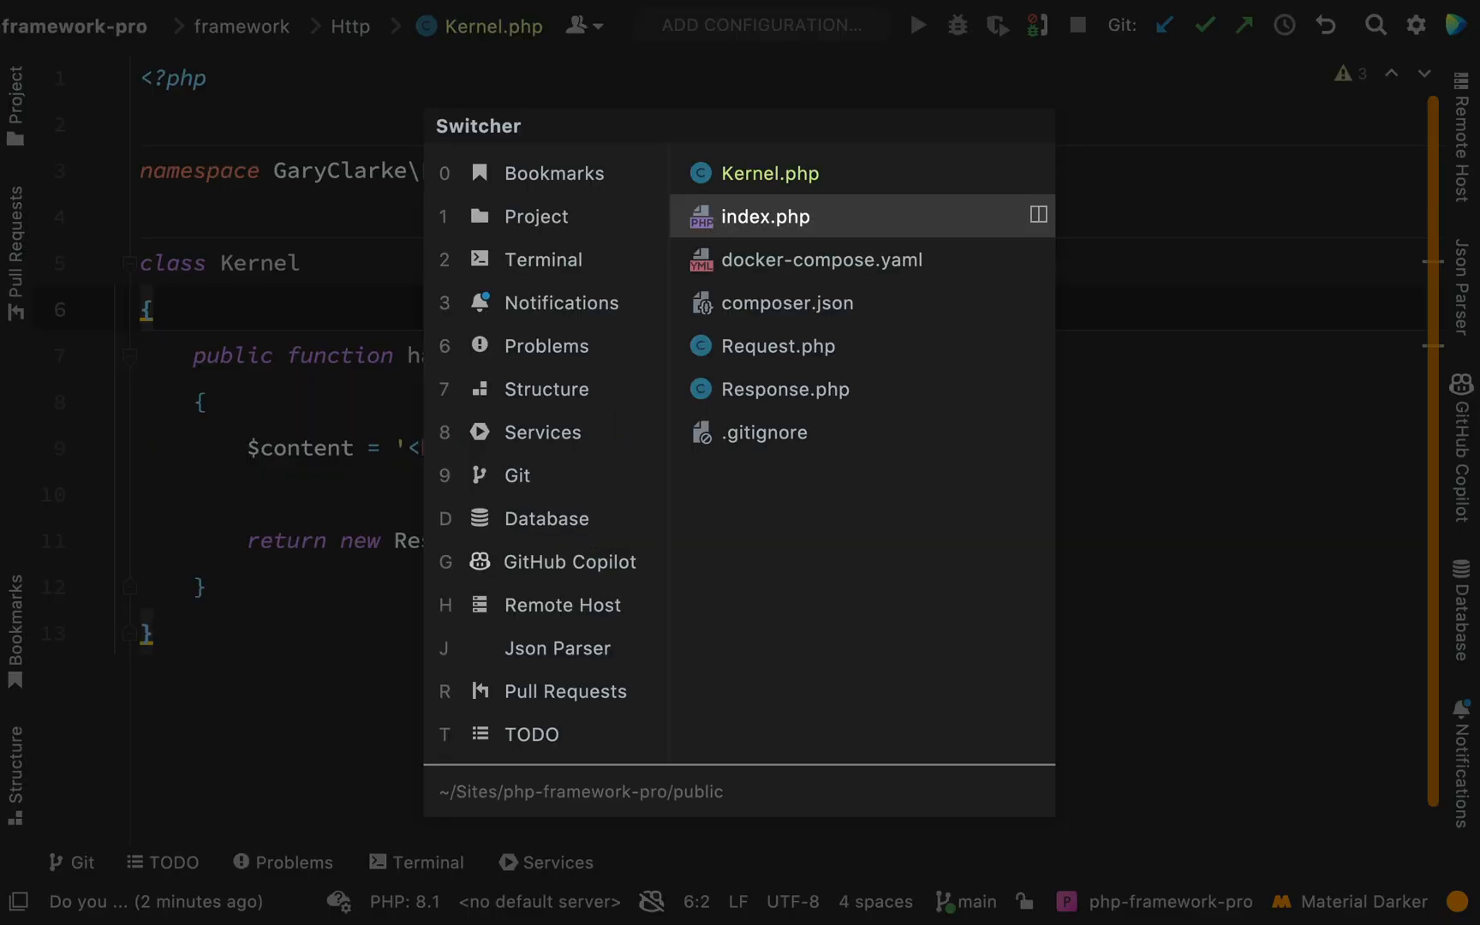
# In index.php, import the Kernel class and drop the commented-out response code.
pyautogui.click(766, 216)
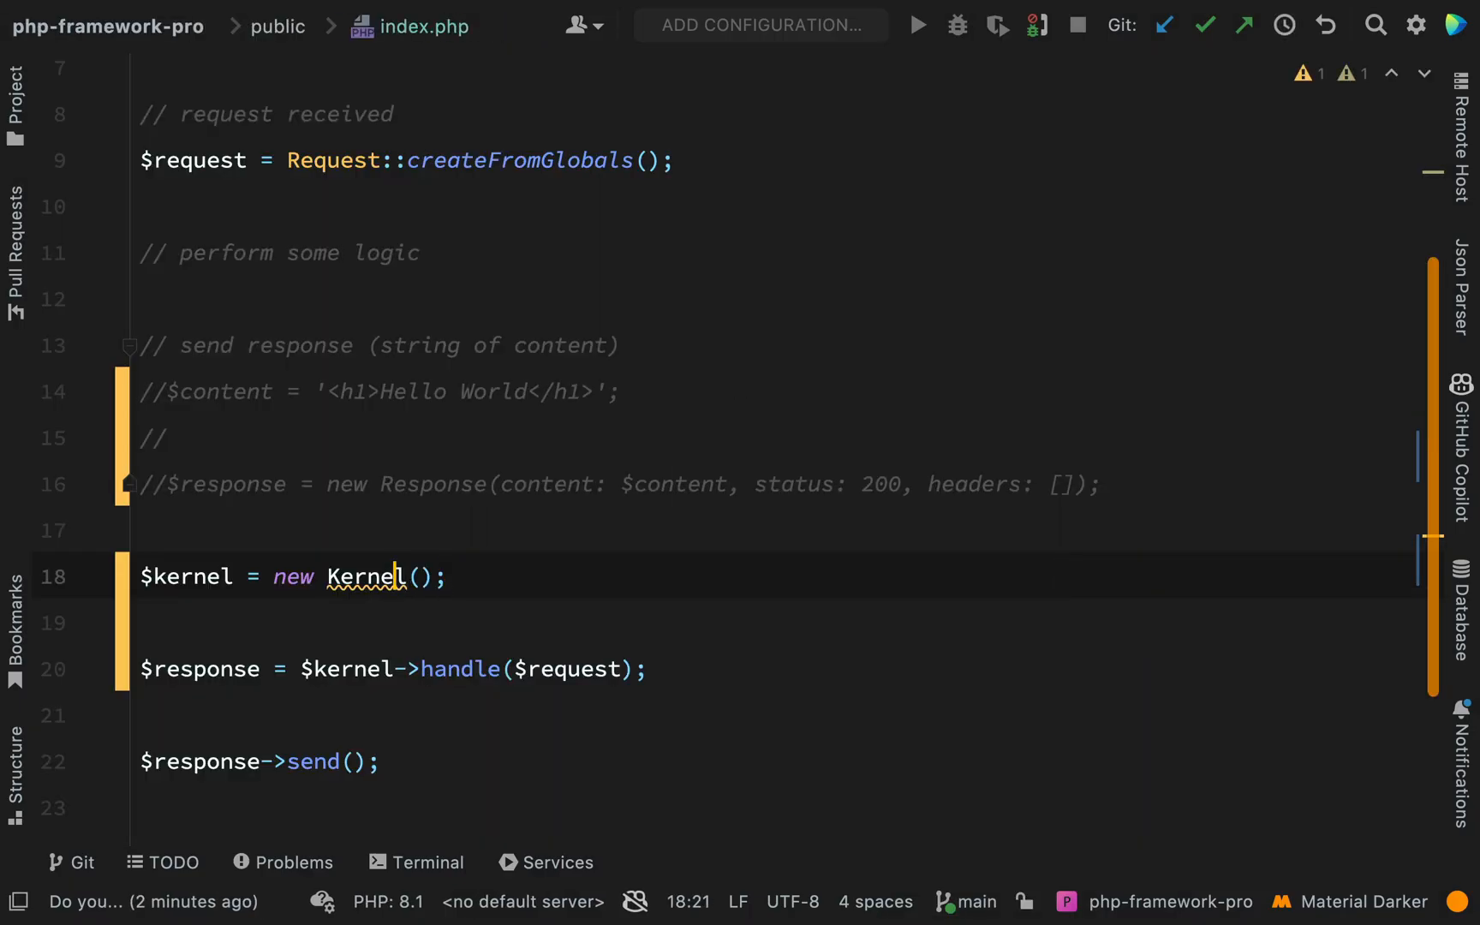
pyautogui.press('Backspace')
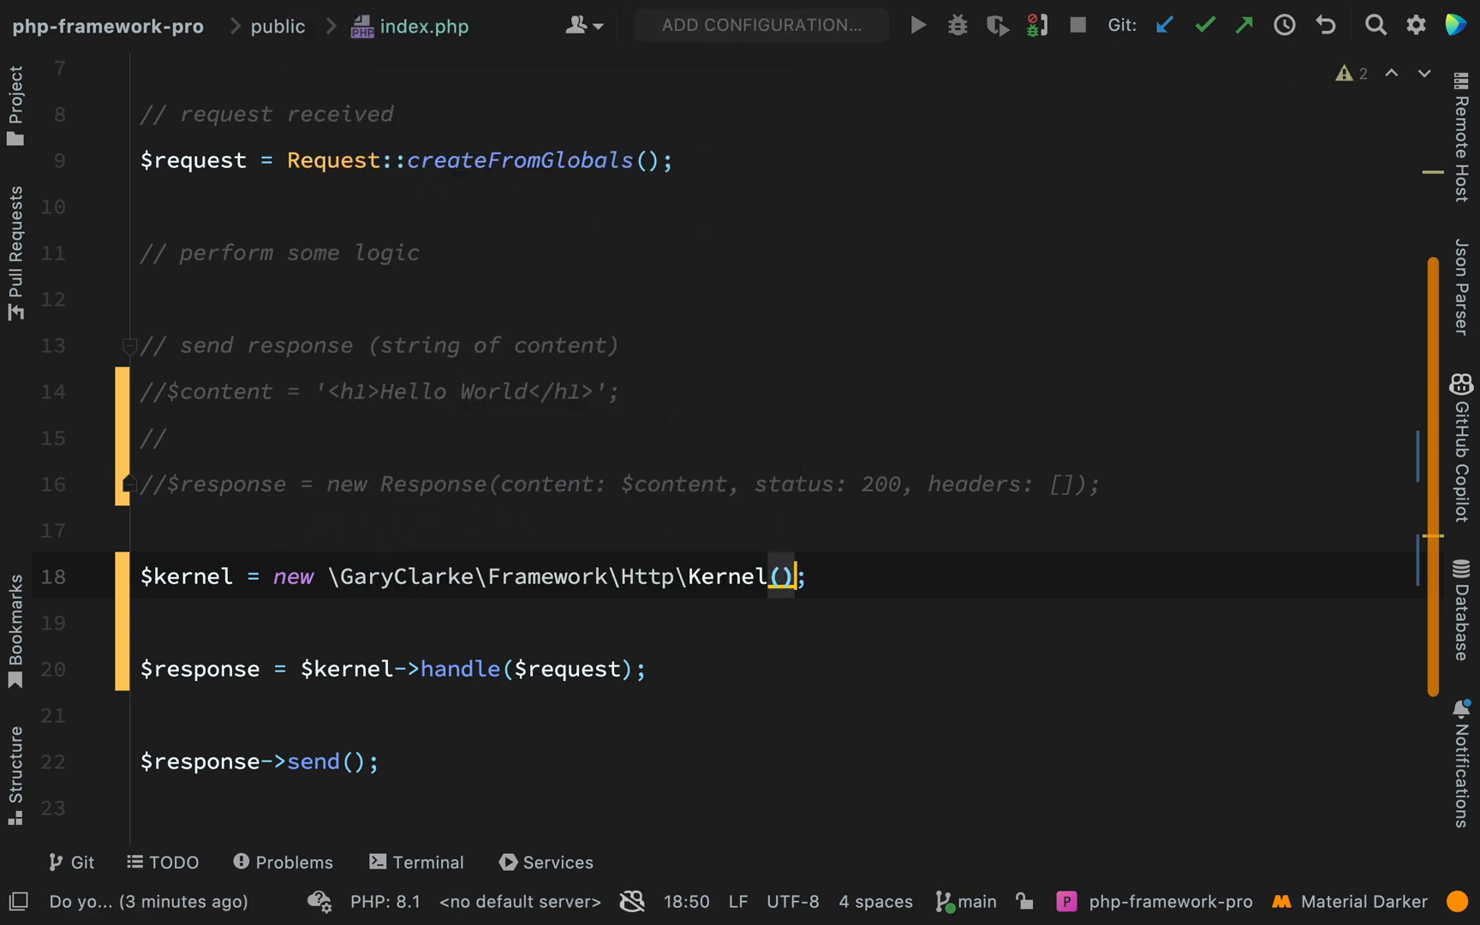
pyautogui.doubleClick(727, 576)
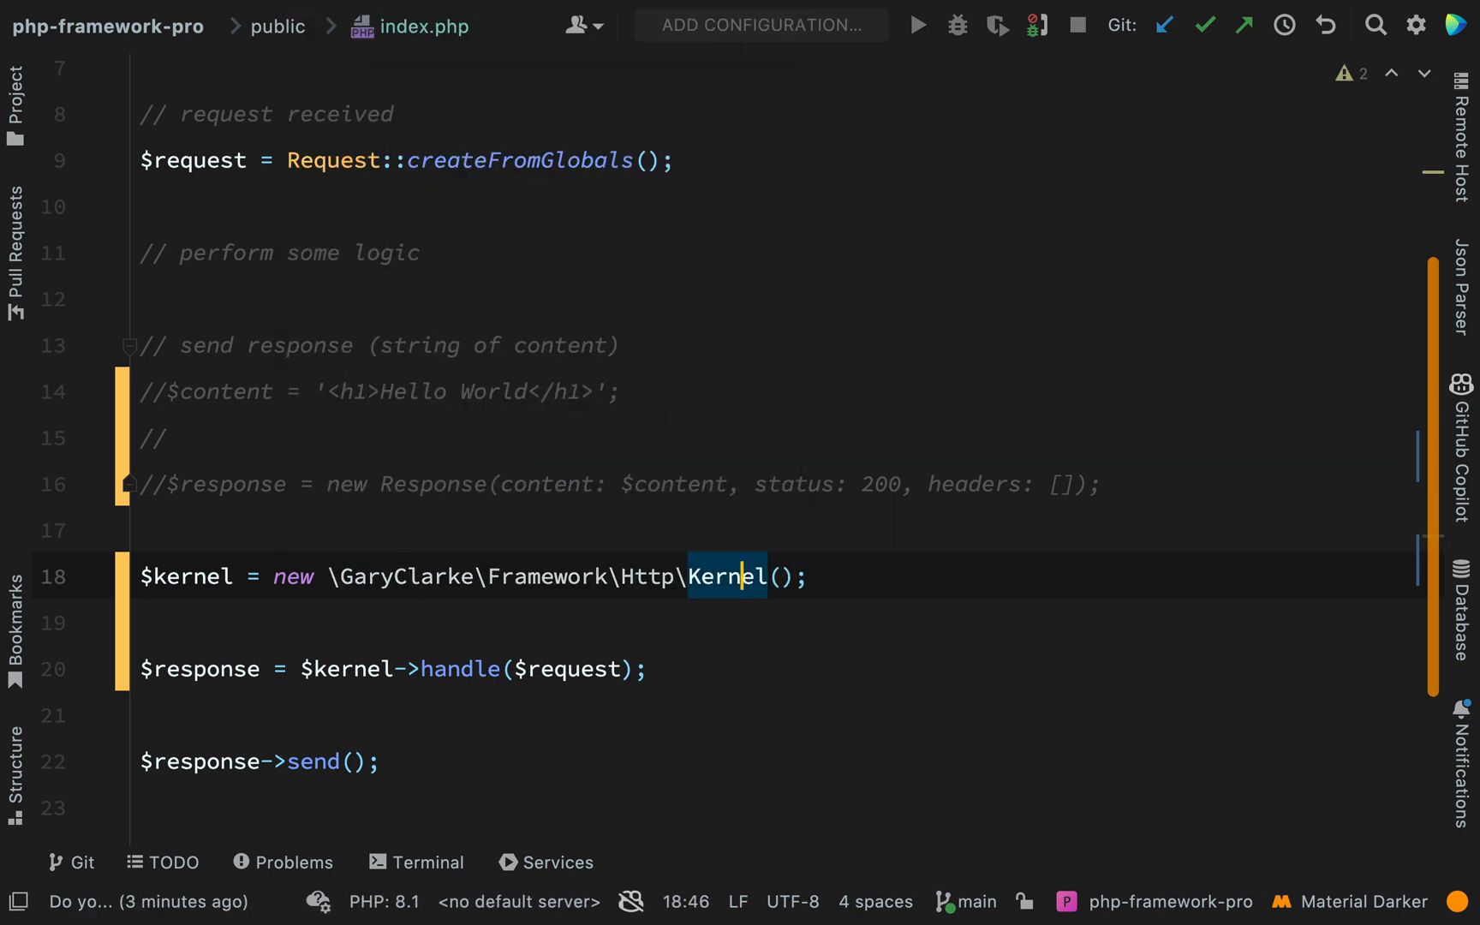
pyautogui.click(623, 391)
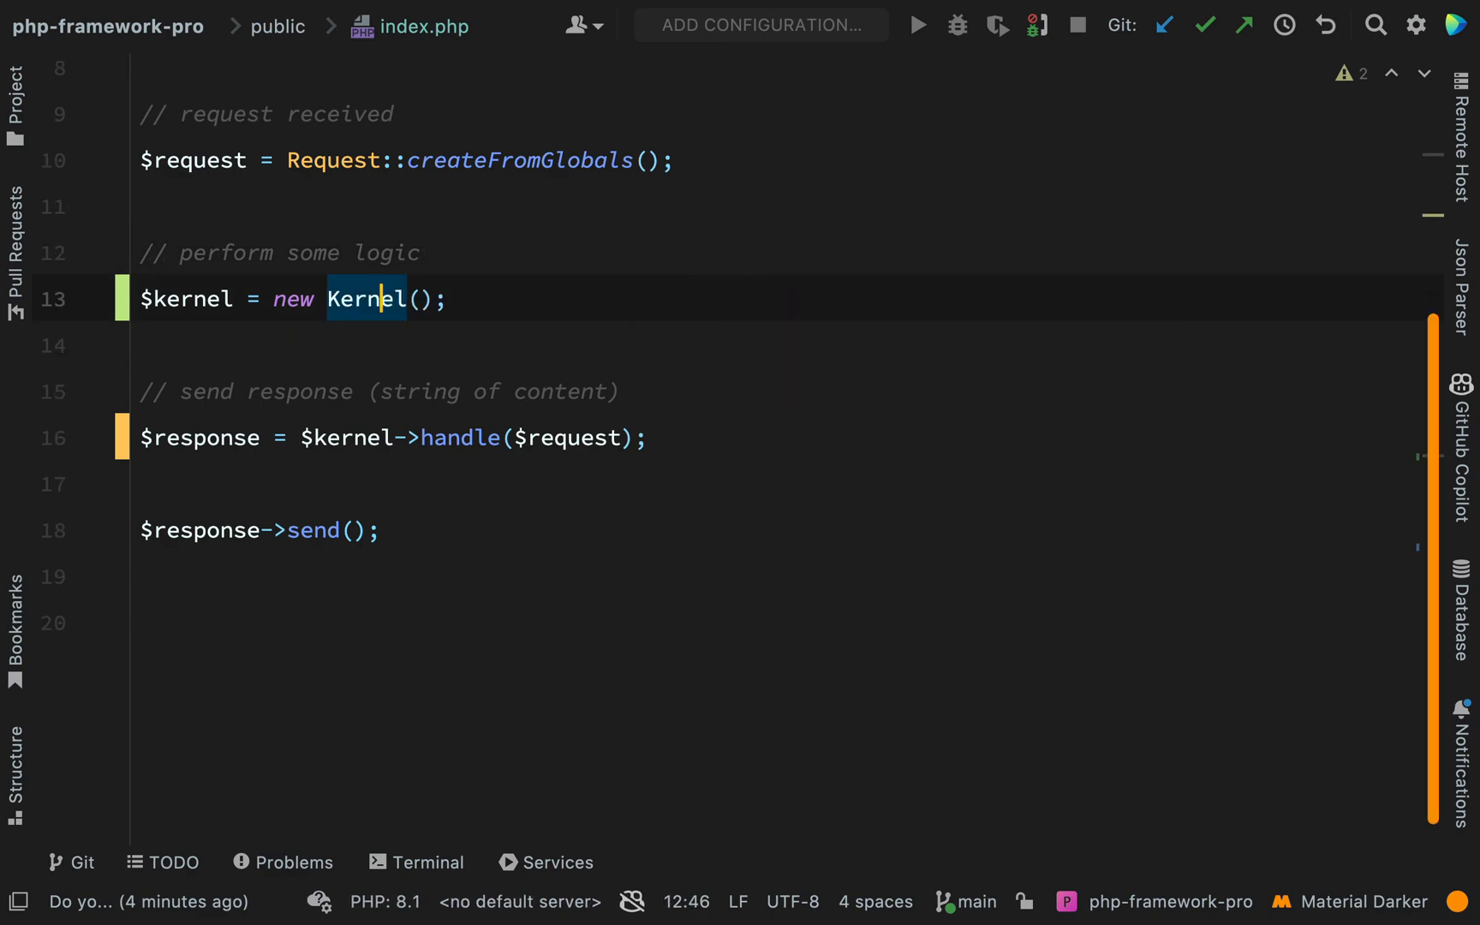
pyautogui.scroll(3)
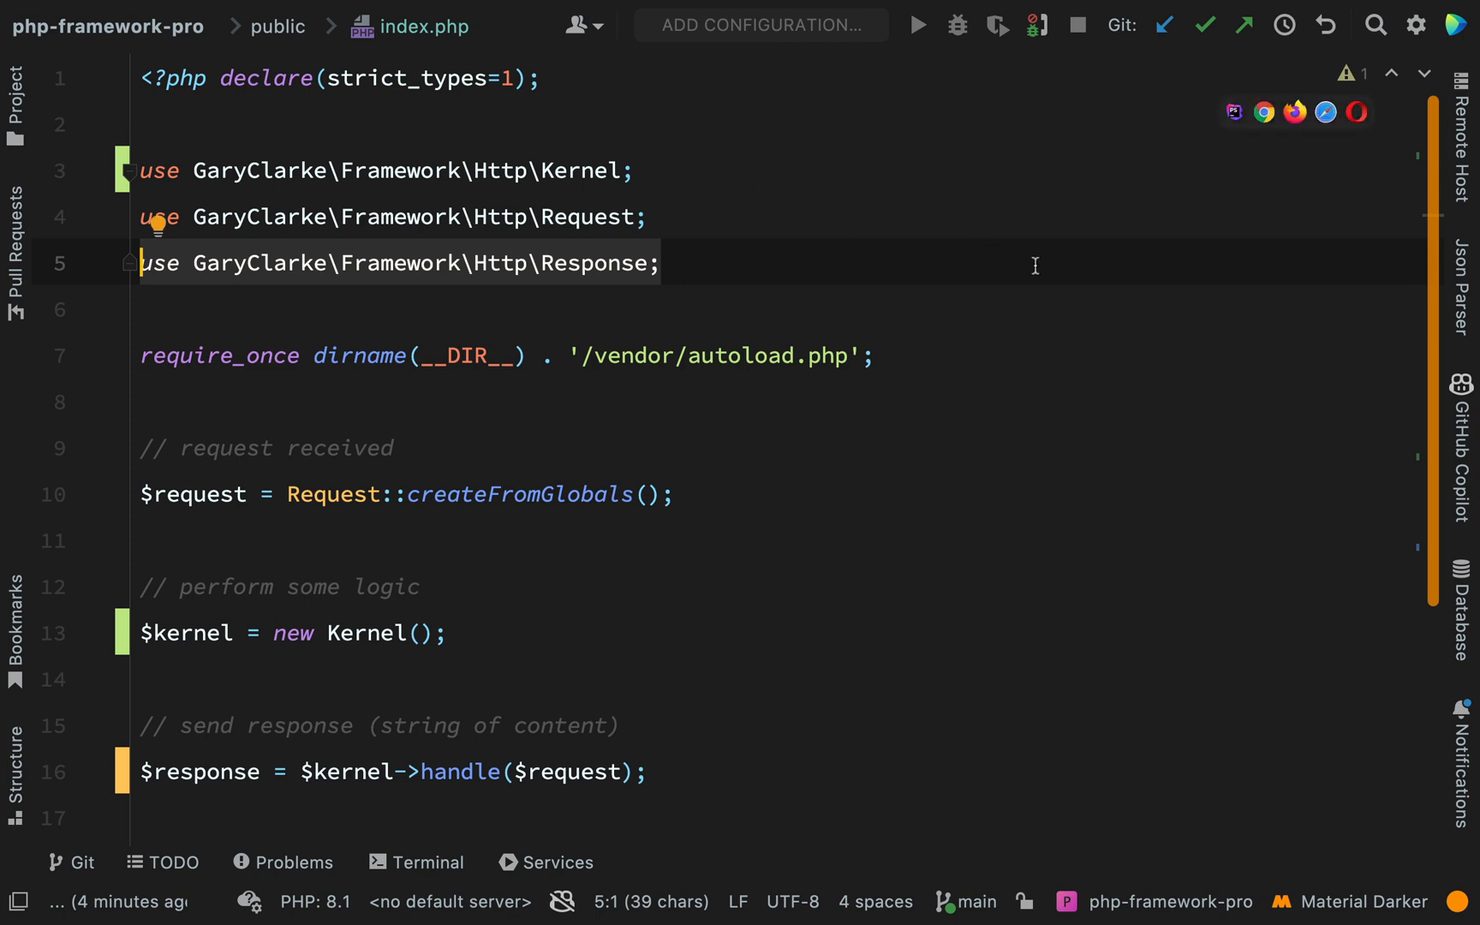
pyautogui.click(876, 356)
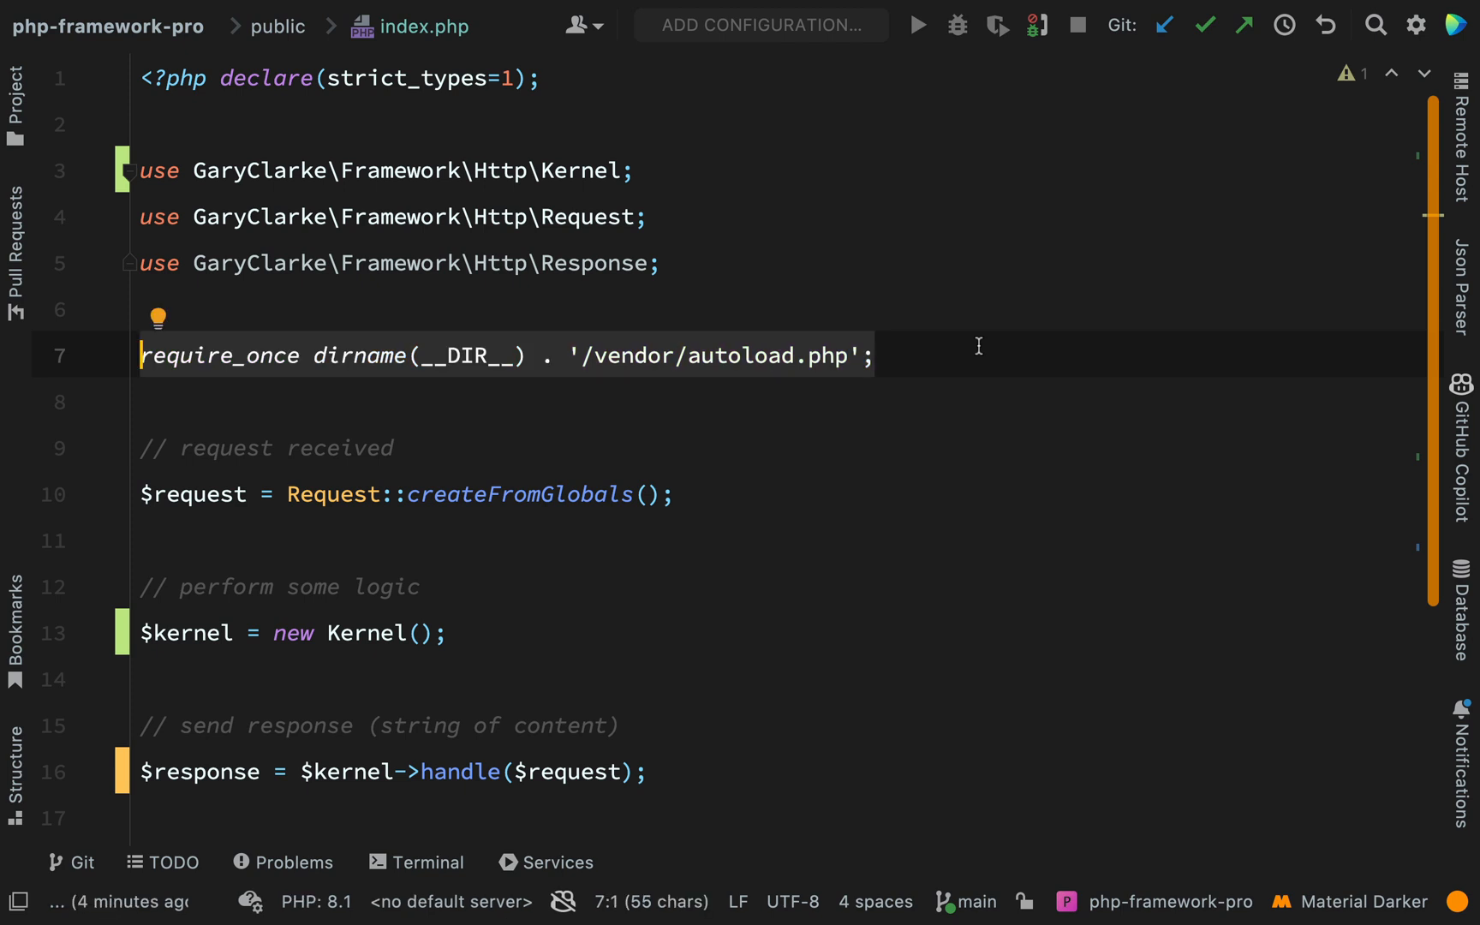
pyautogui.scroll(-3)
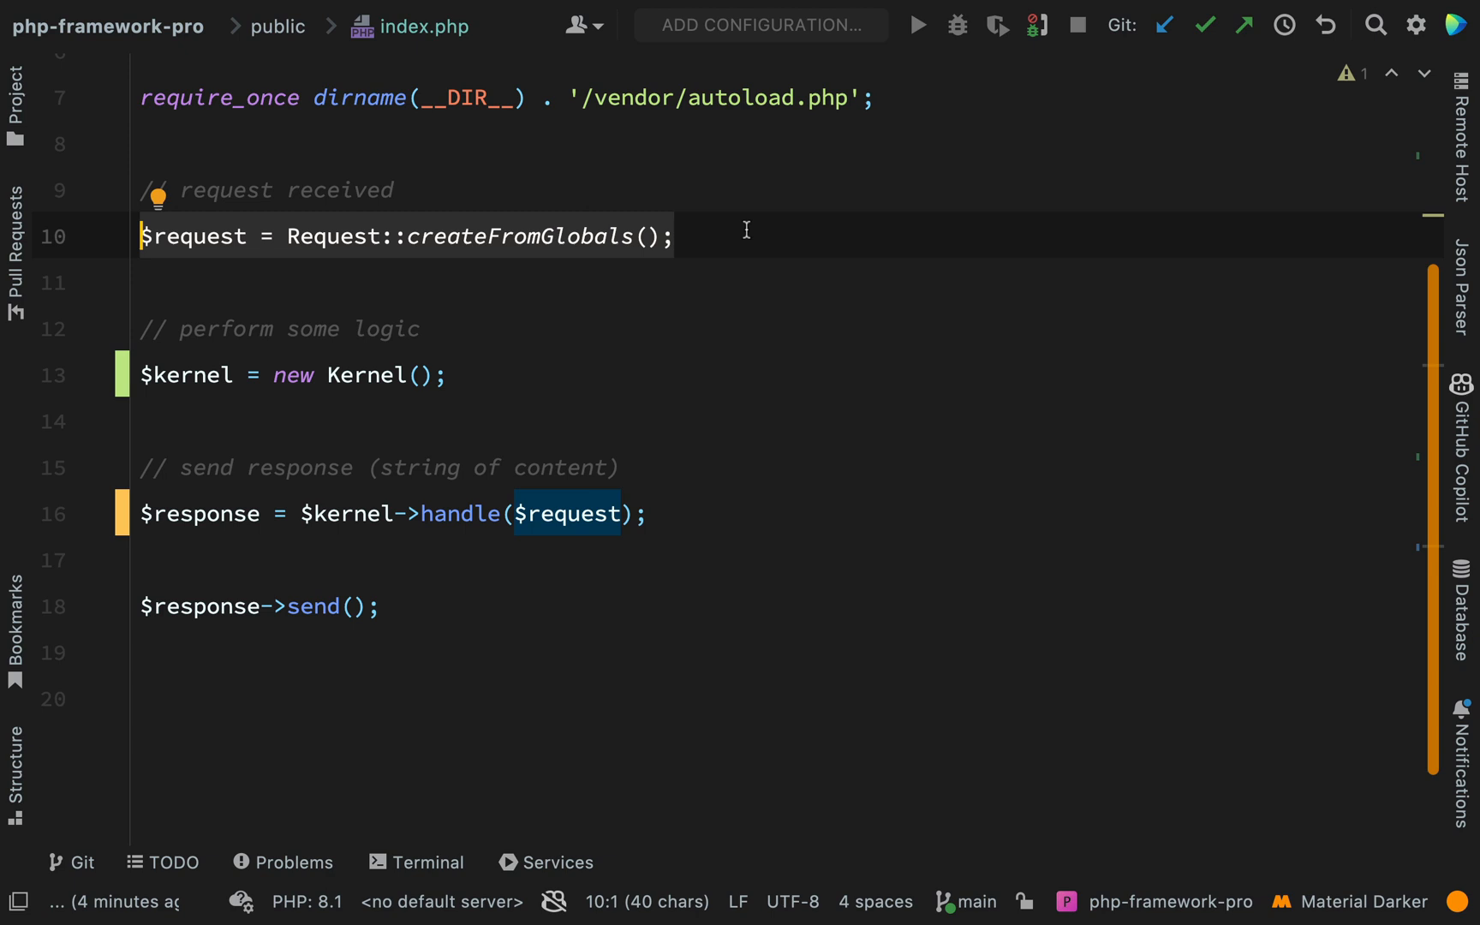
pyautogui.moveTo(496, 379)
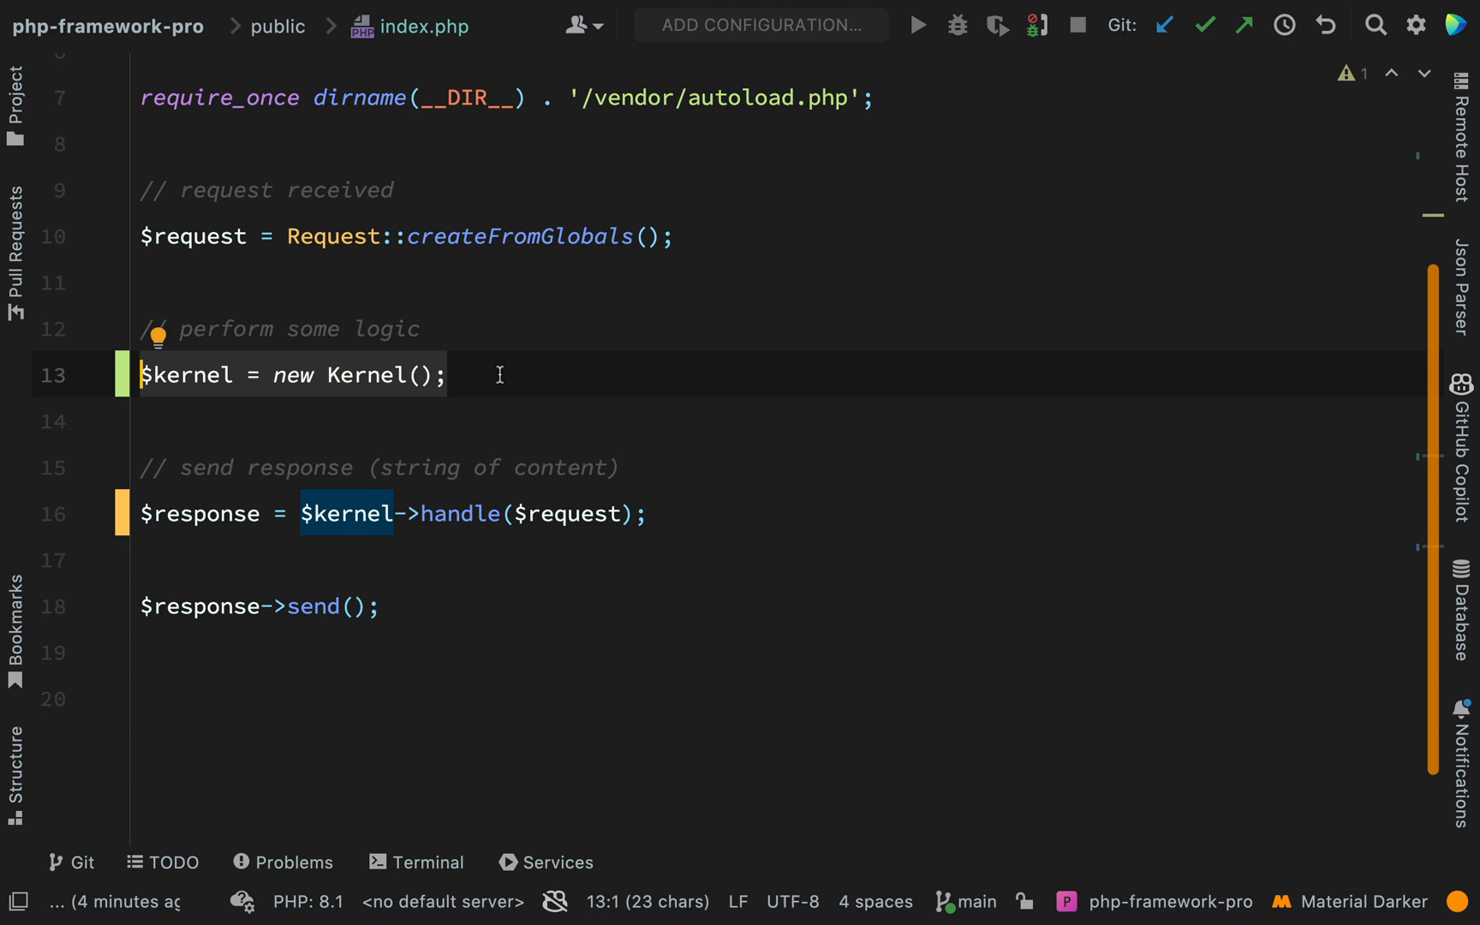
pyautogui.click(460, 408)
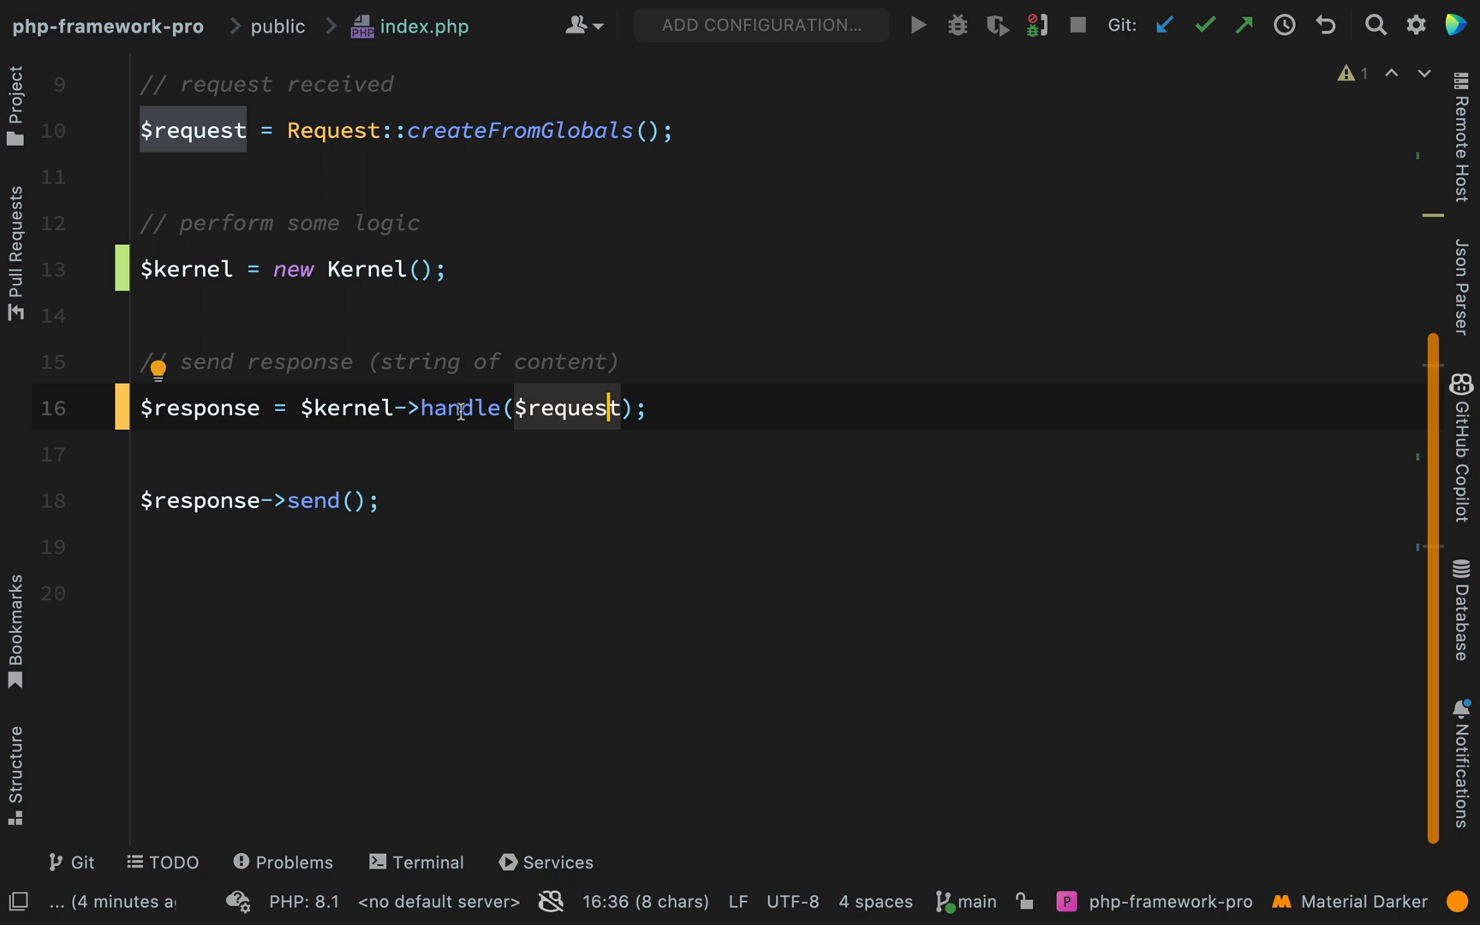
pyautogui.doubleClick(461, 407)
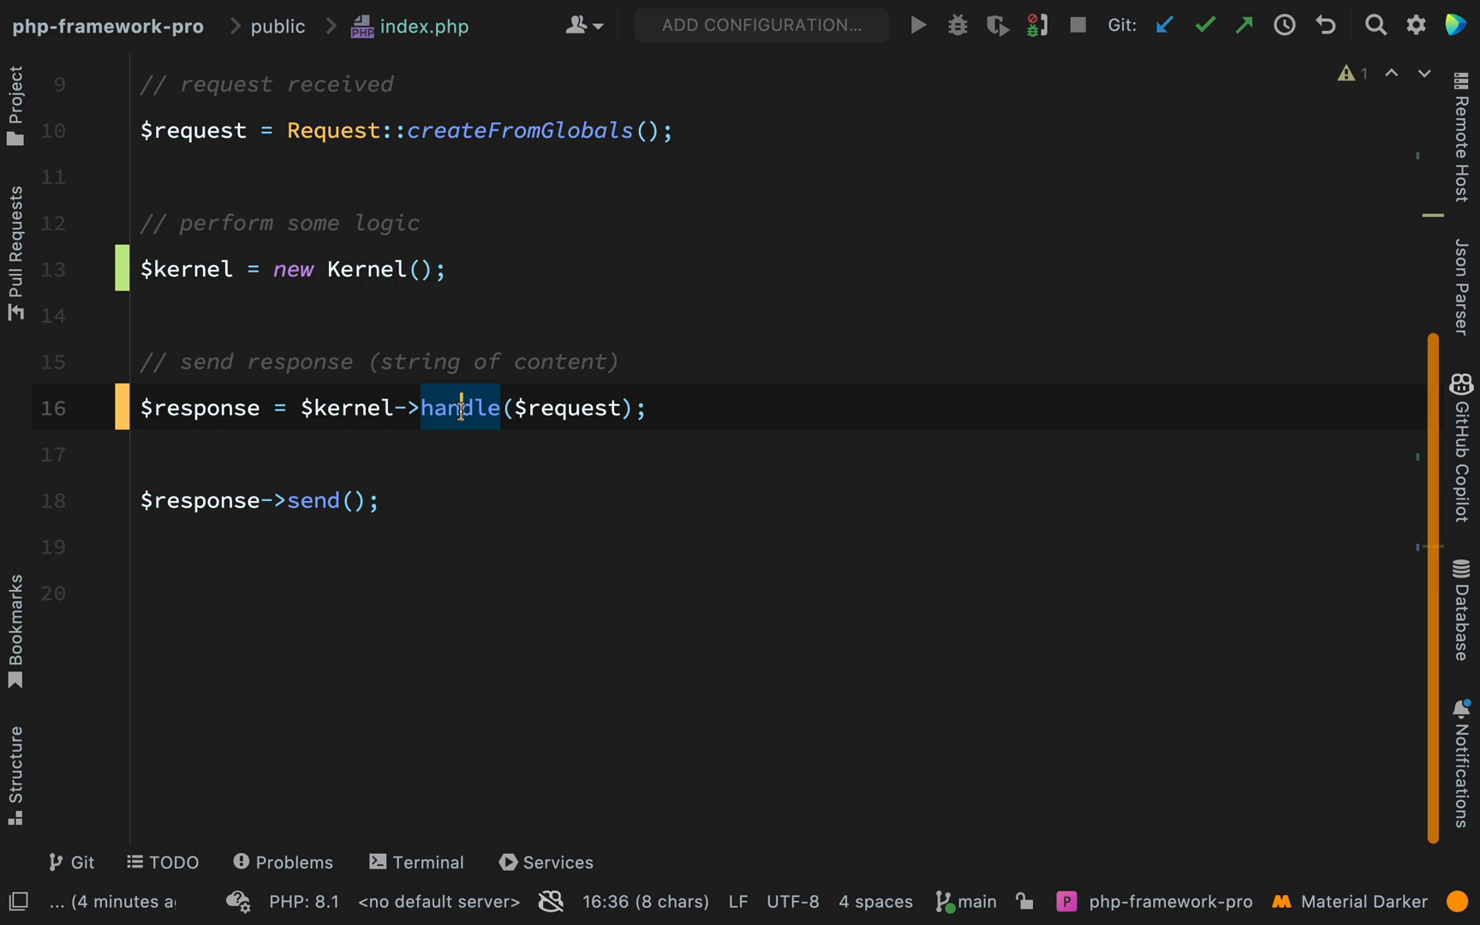
pyautogui.click(460, 408)
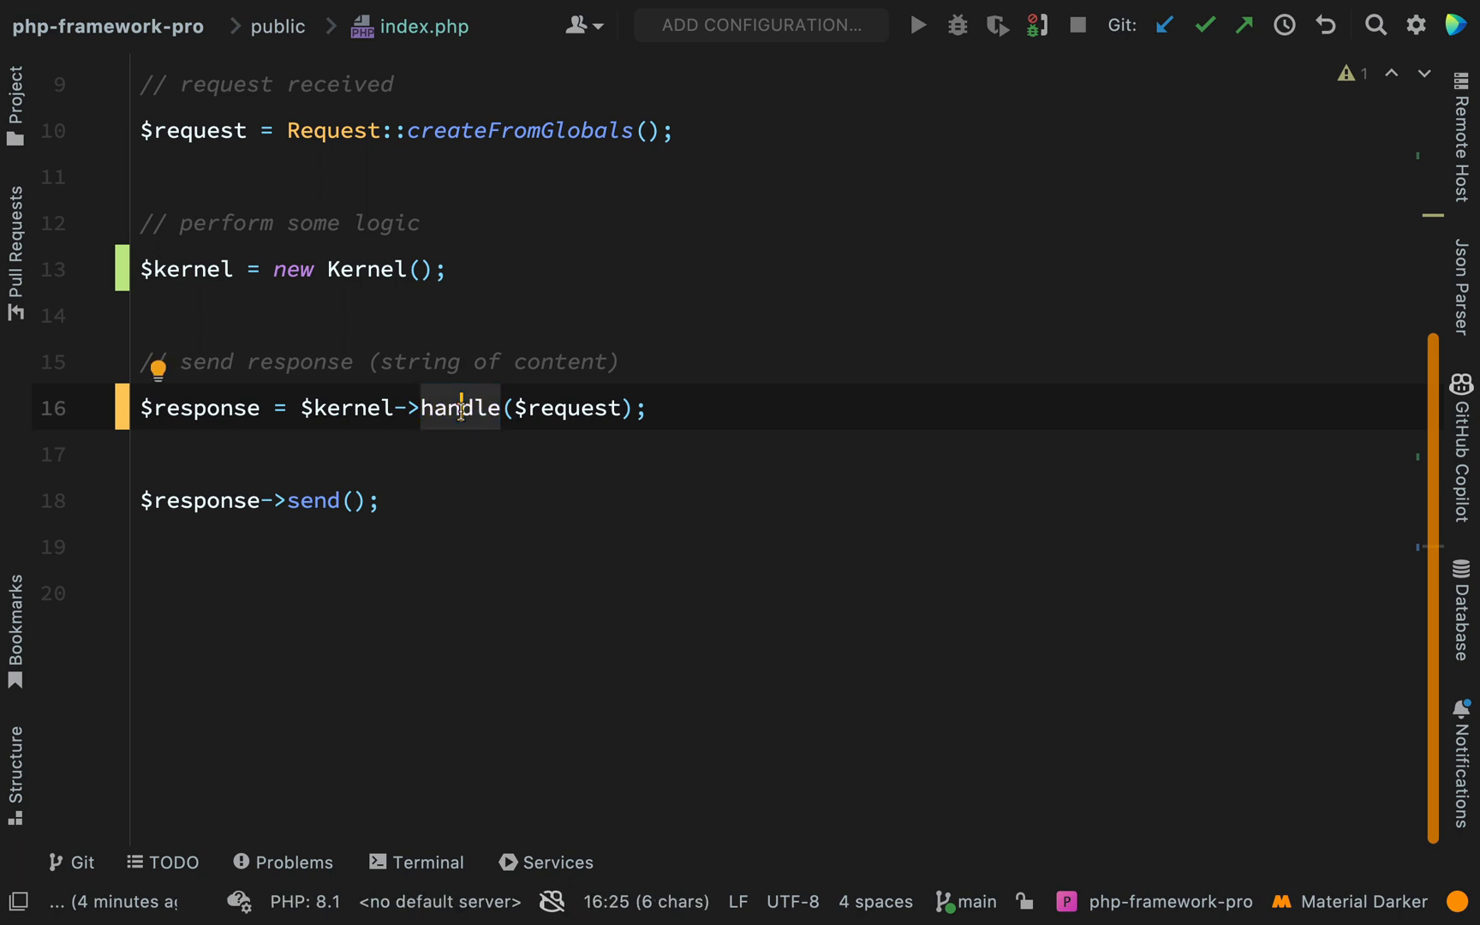